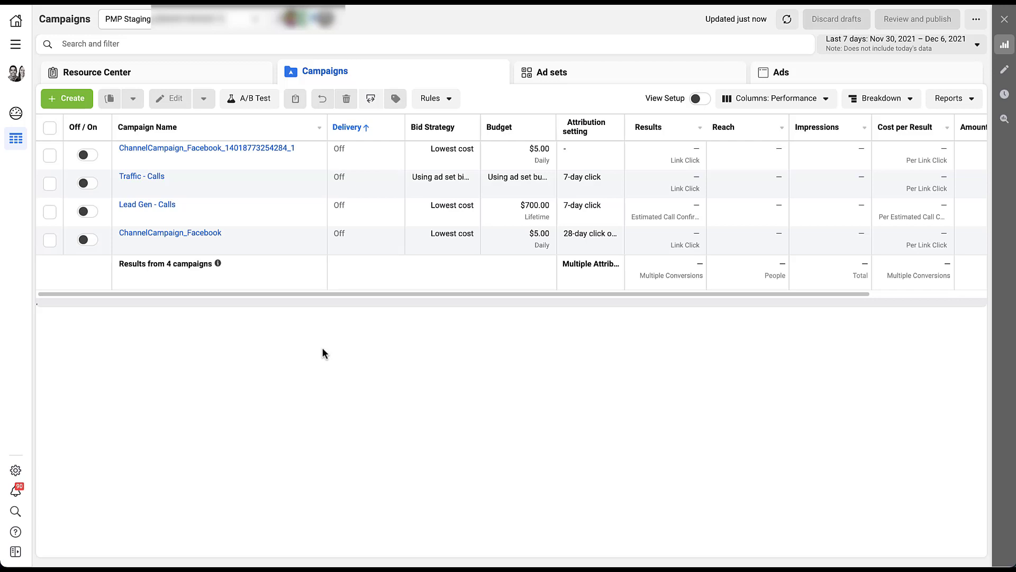
mouse_move(68, 100)
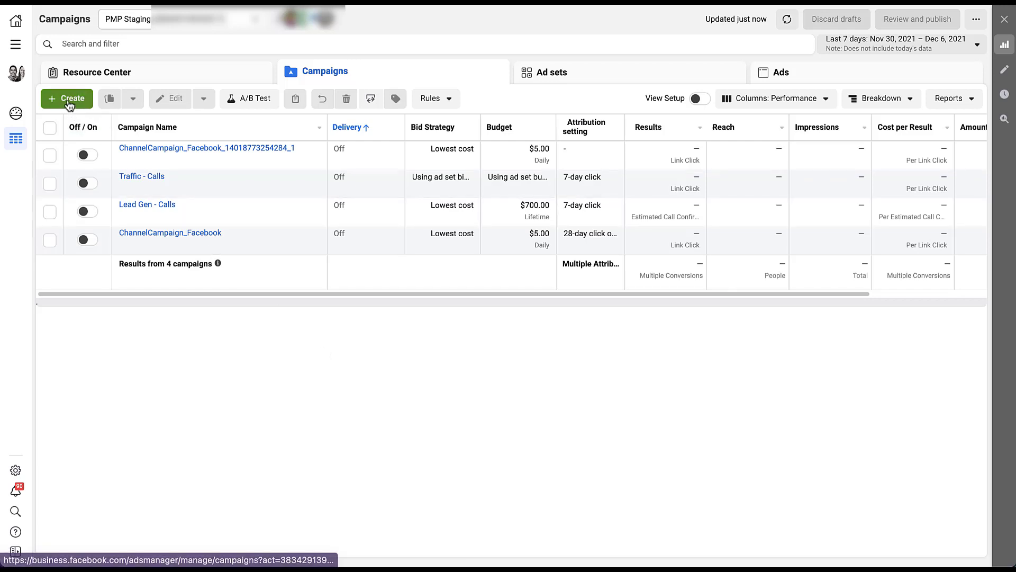
Step: Start a new campaign with Engagement as its objective, post engagement as the type
click(67, 98)
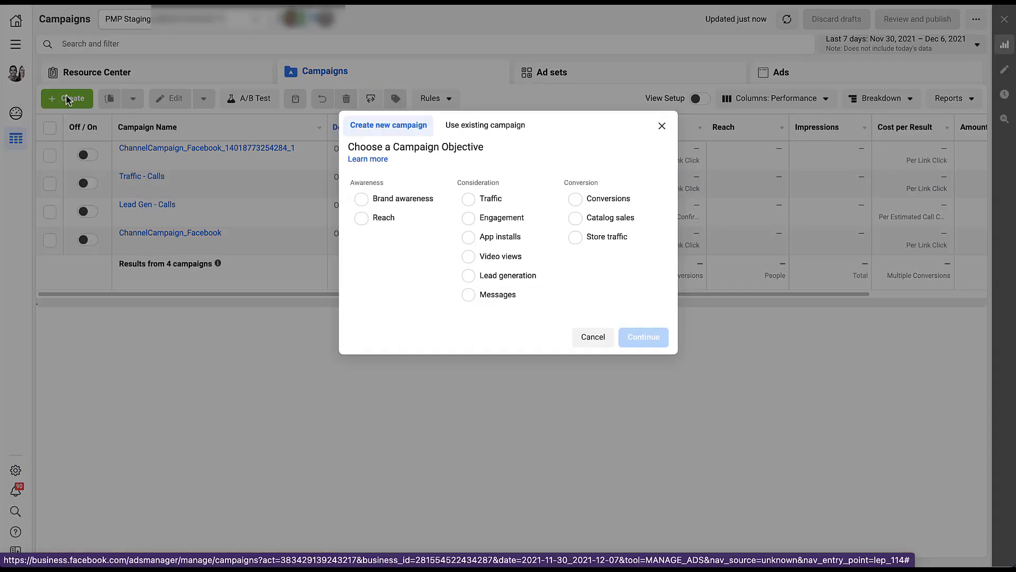
mouse_move(395, 200)
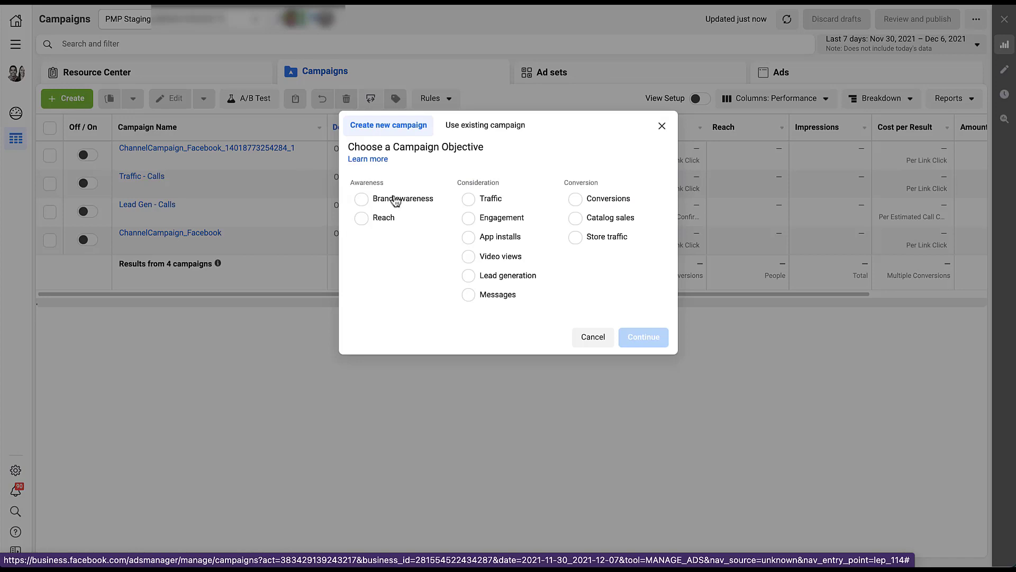
mouse_move(501, 217)
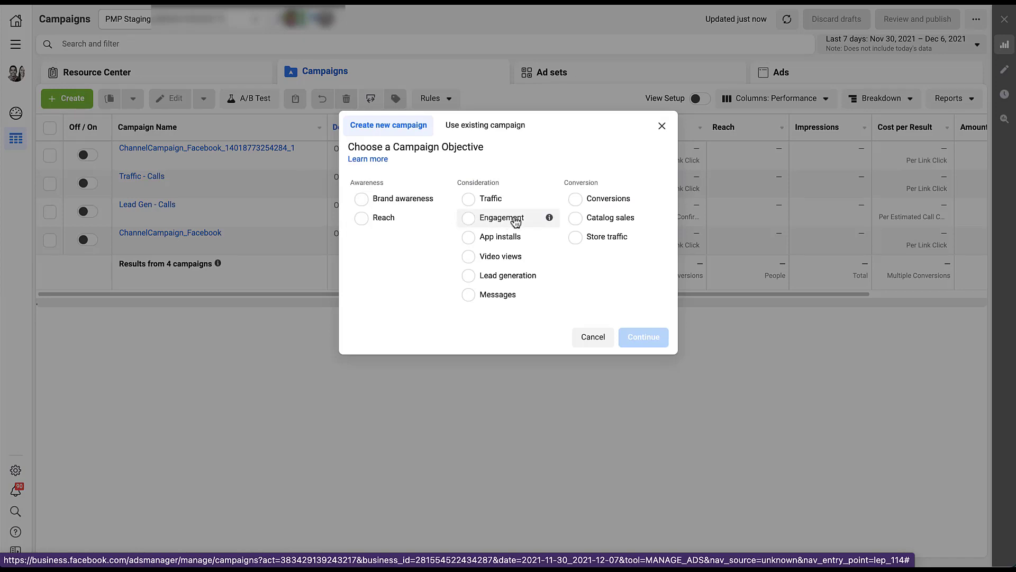
click(469, 218)
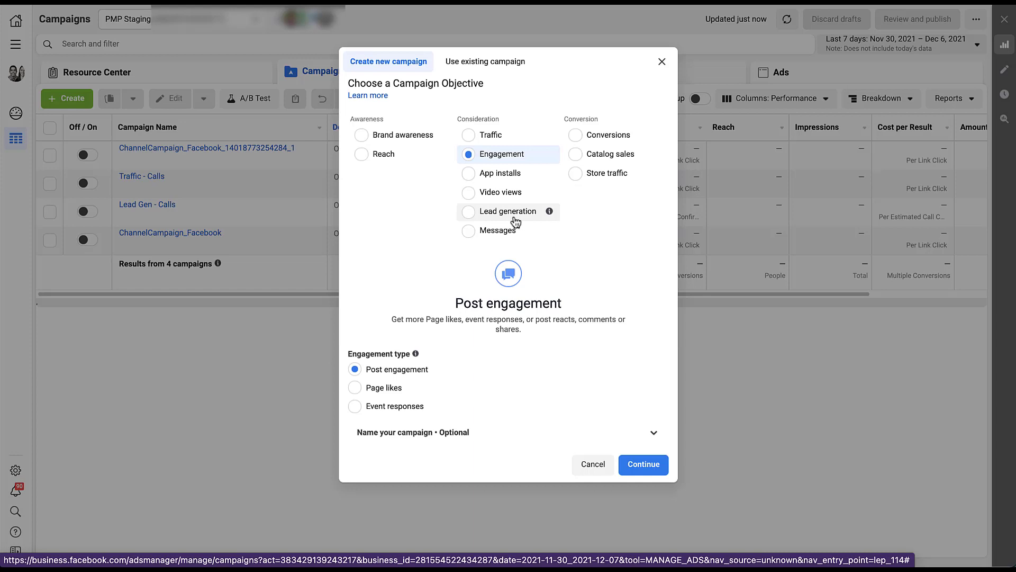
mouse_move(568, 395)
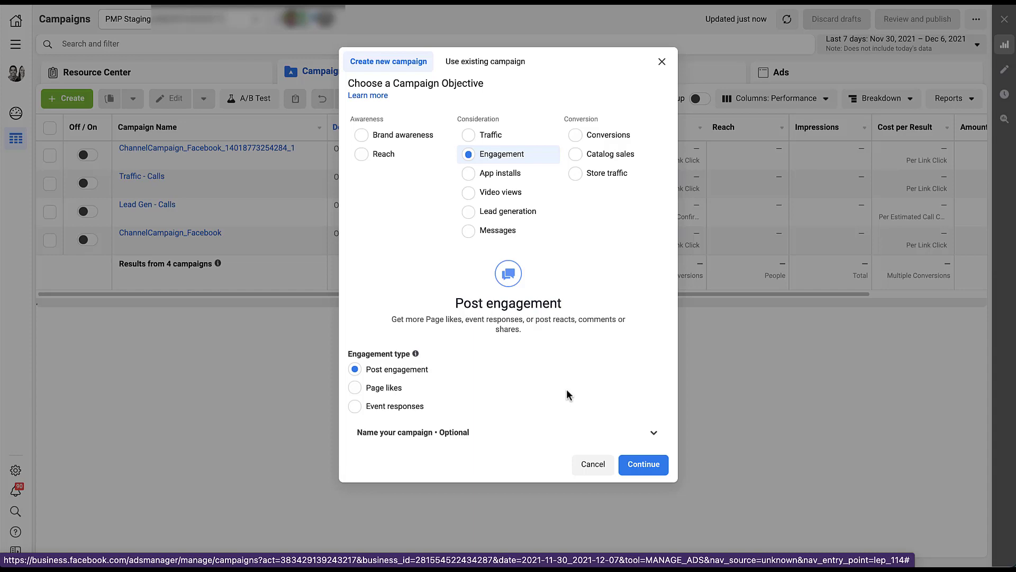
mouse_move(571, 395)
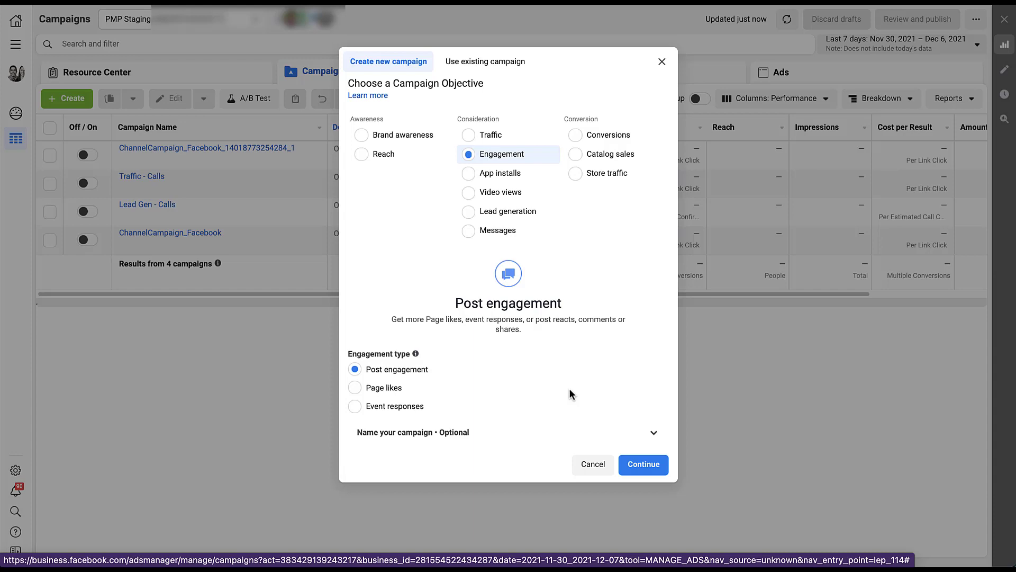
Step: Continue into the New Post engagement Campaign settings, briefly revealing then hiding extra detail options
click(643, 464)
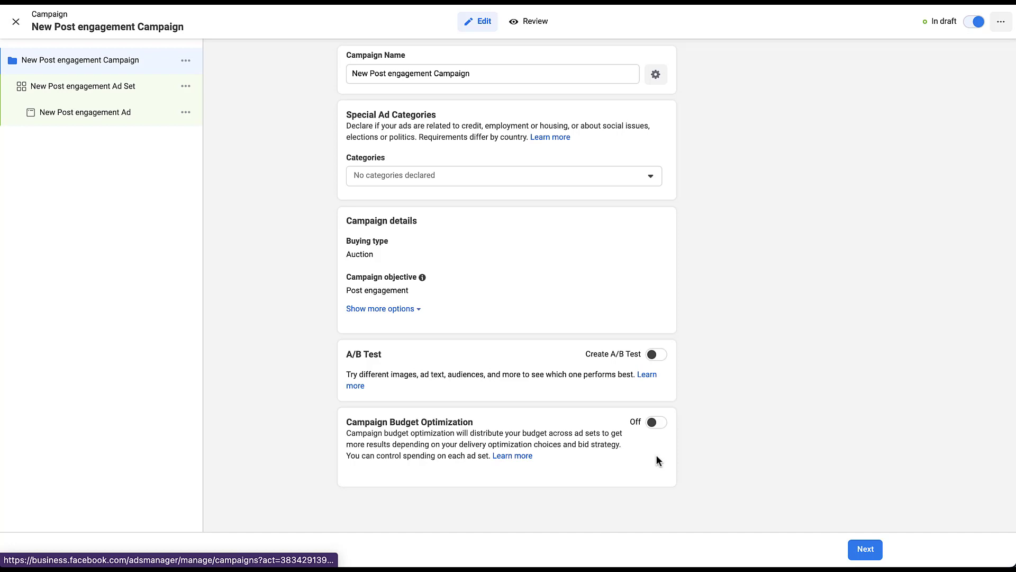
mouse_move(700, 161)
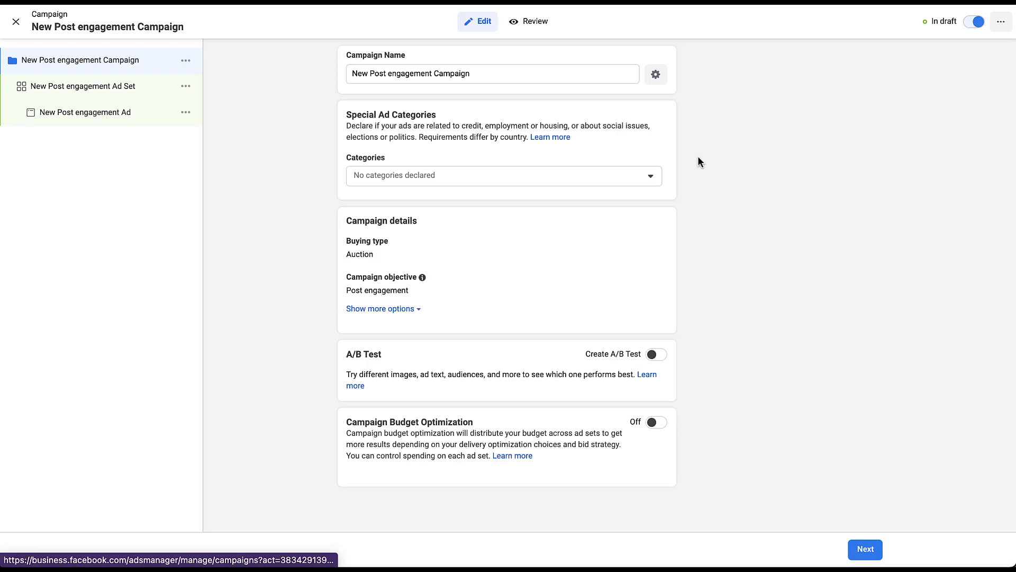
mouse_move(694, 483)
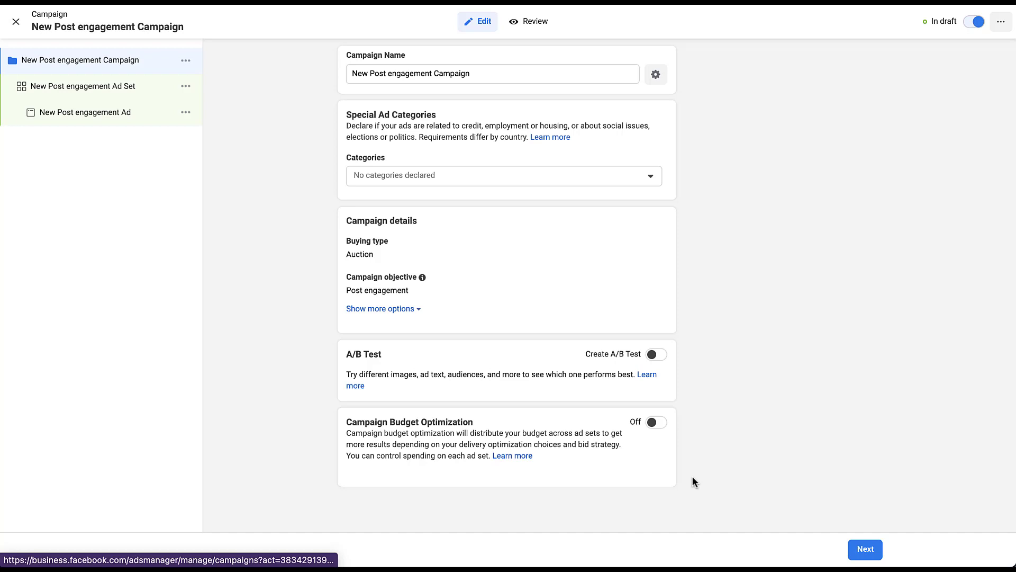
mouse_move(428, 320)
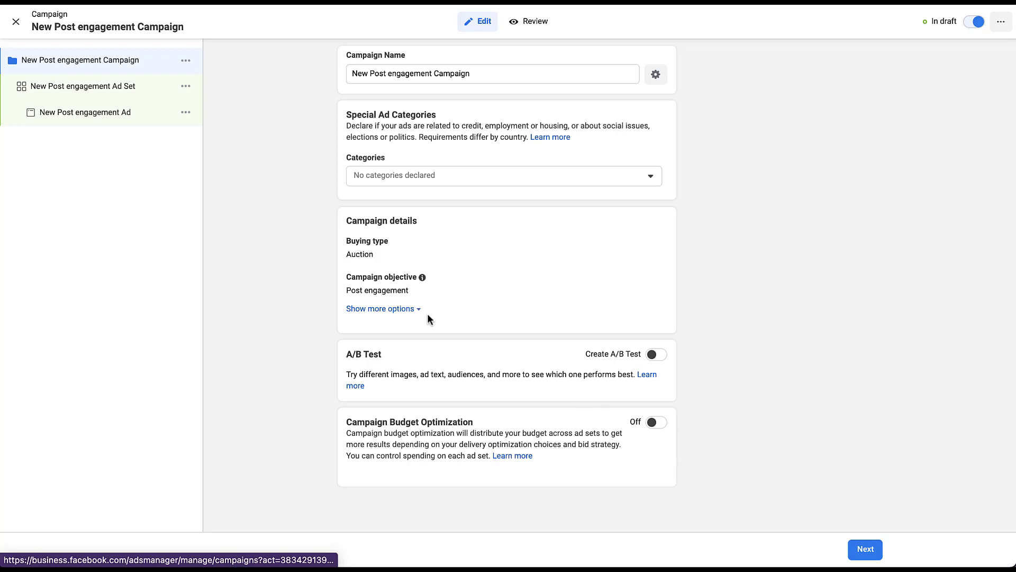
click(379, 308)
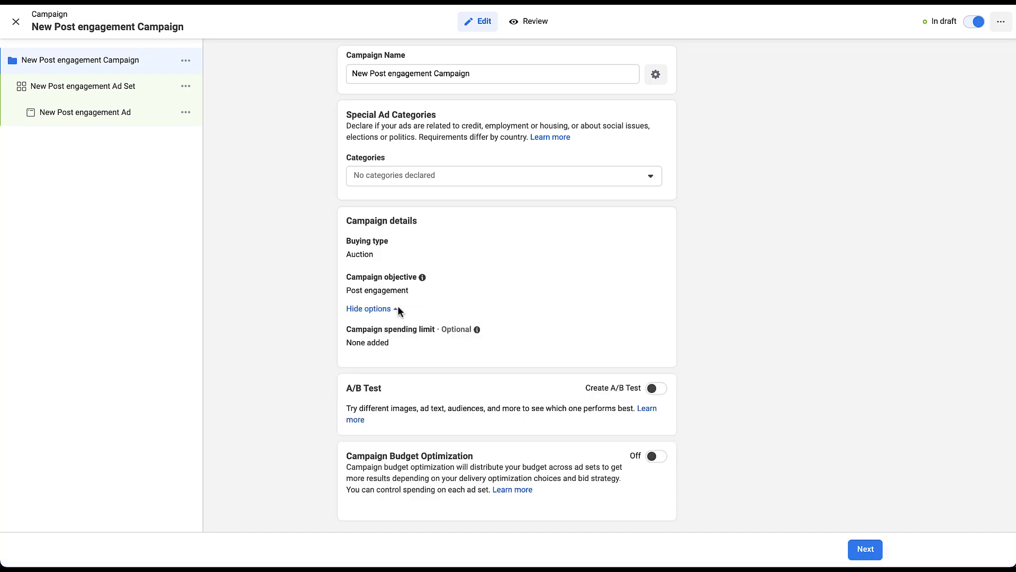
click(368, 308)
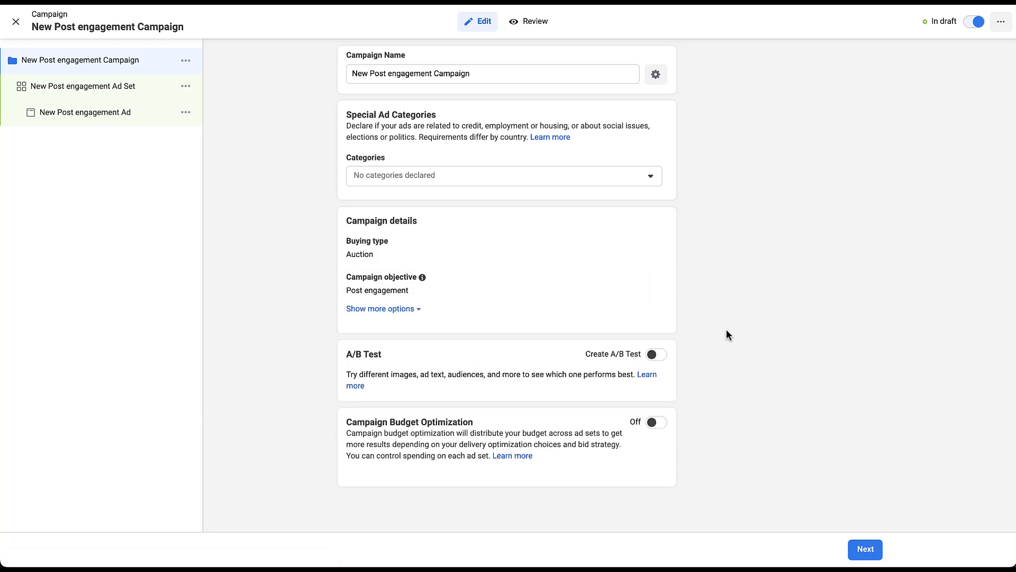
Step: Move to the ad set, review delivery optimization keeping Post Engagement, and continue to the ad
click(865, 549)
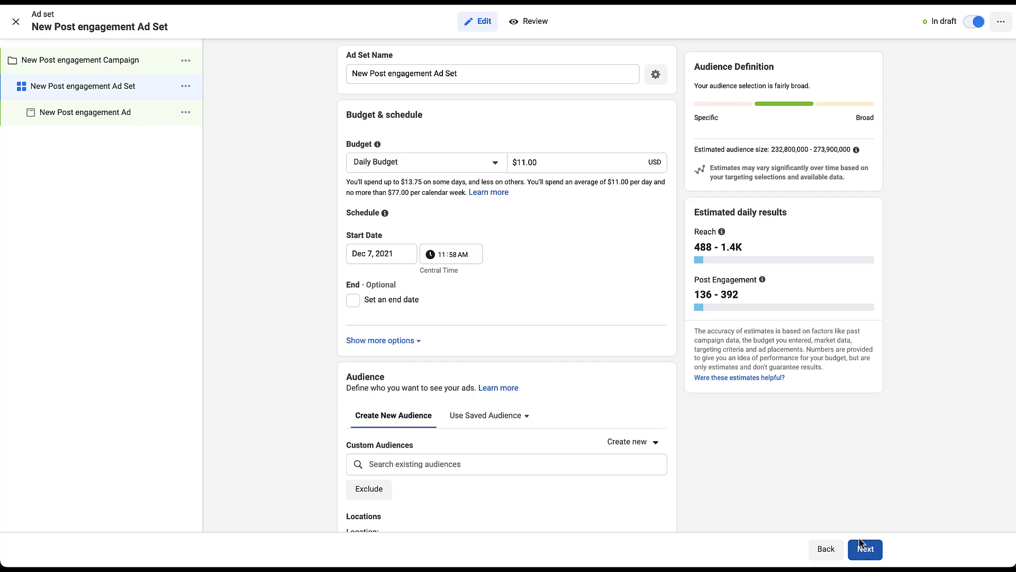
scroll(down, 3)
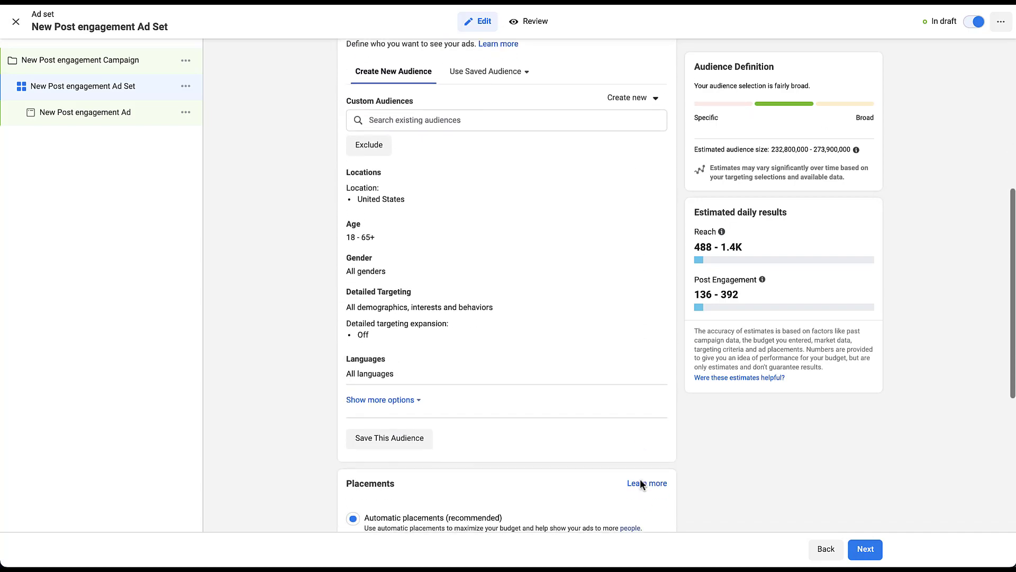
scroll(down, 3)
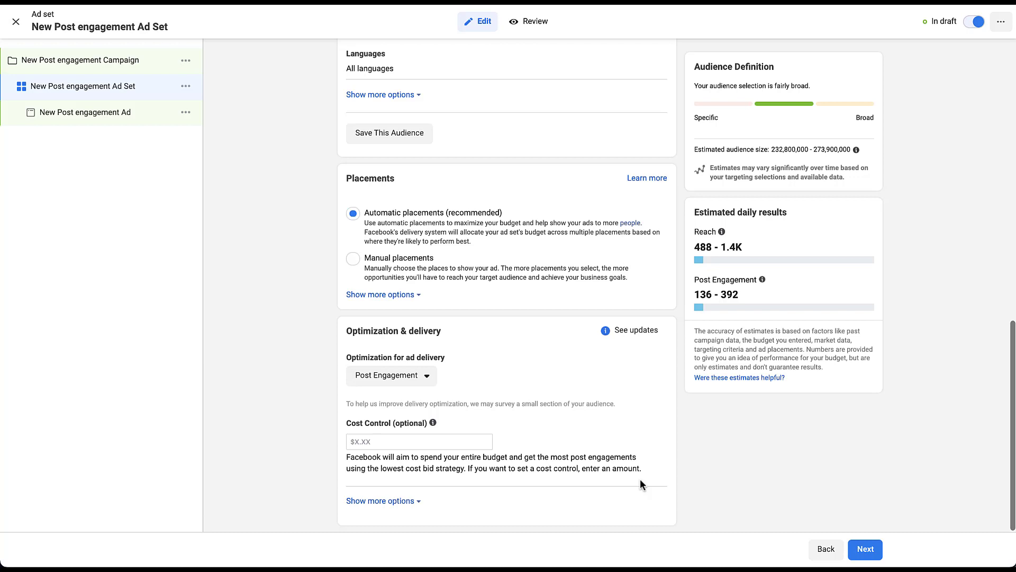
mouse_move(708, 468)
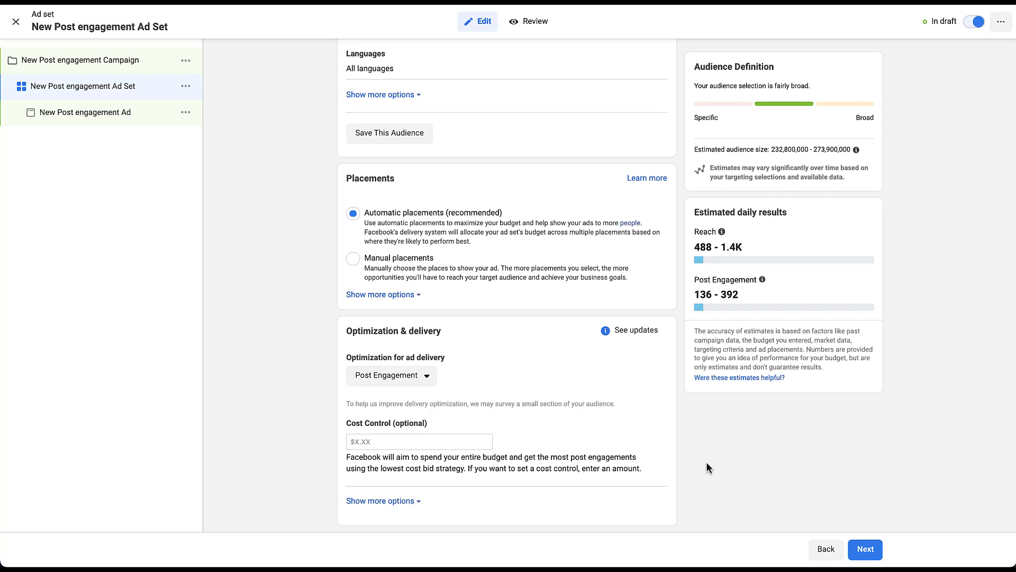
mouse_move(558, 388)
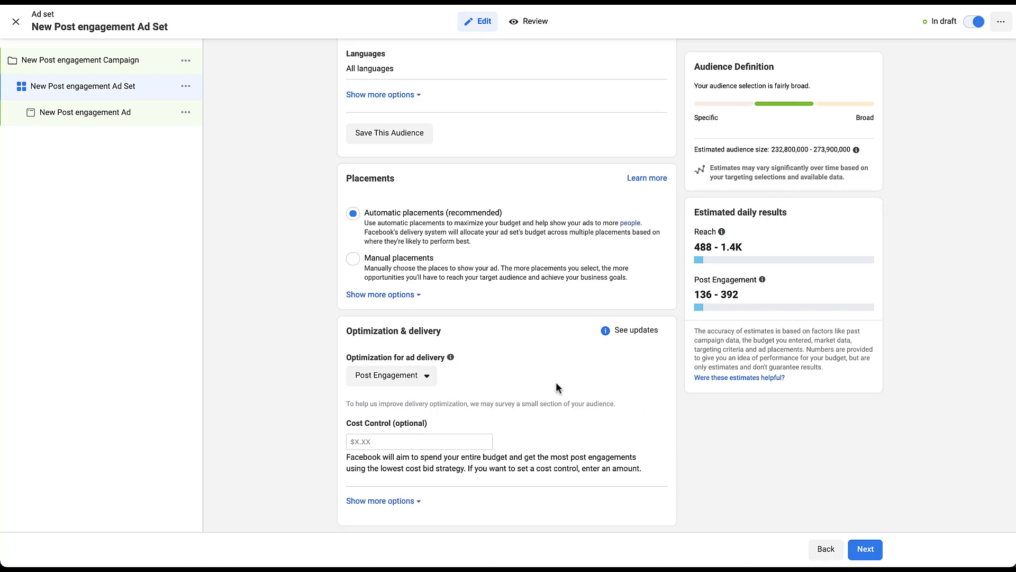
mouse_move(466, 387)
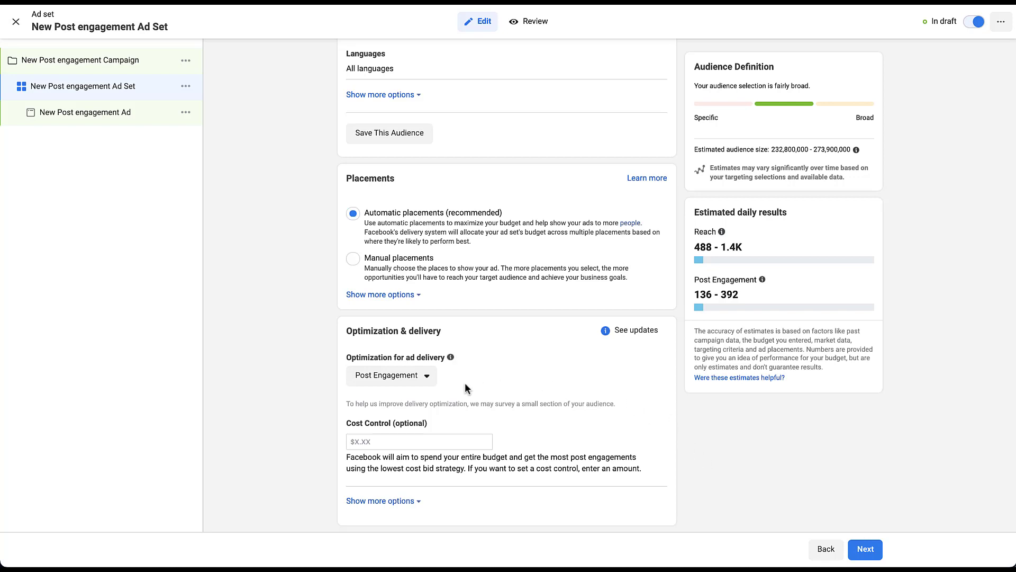
mouse_move(428, 385)
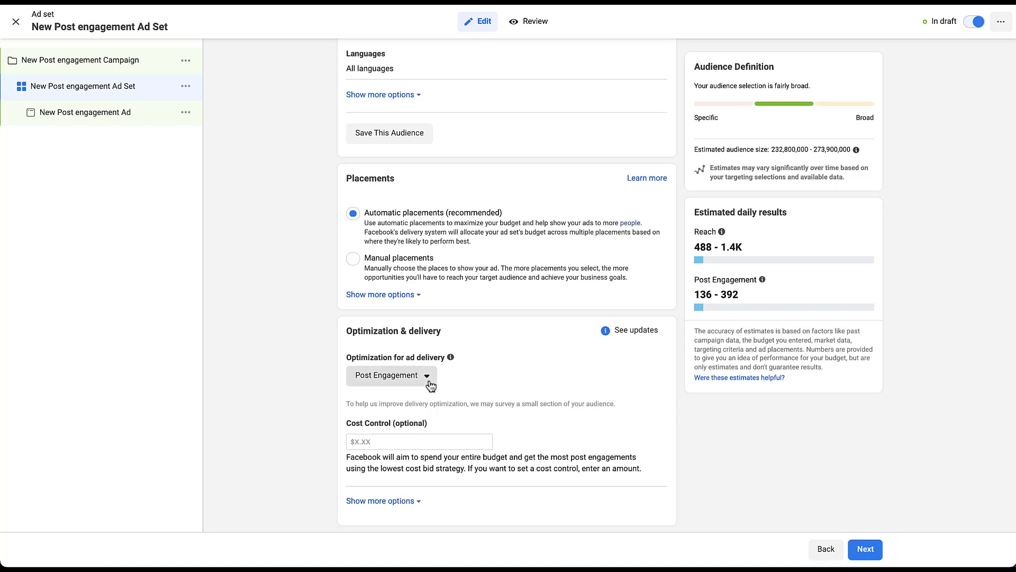
click(391, 375)
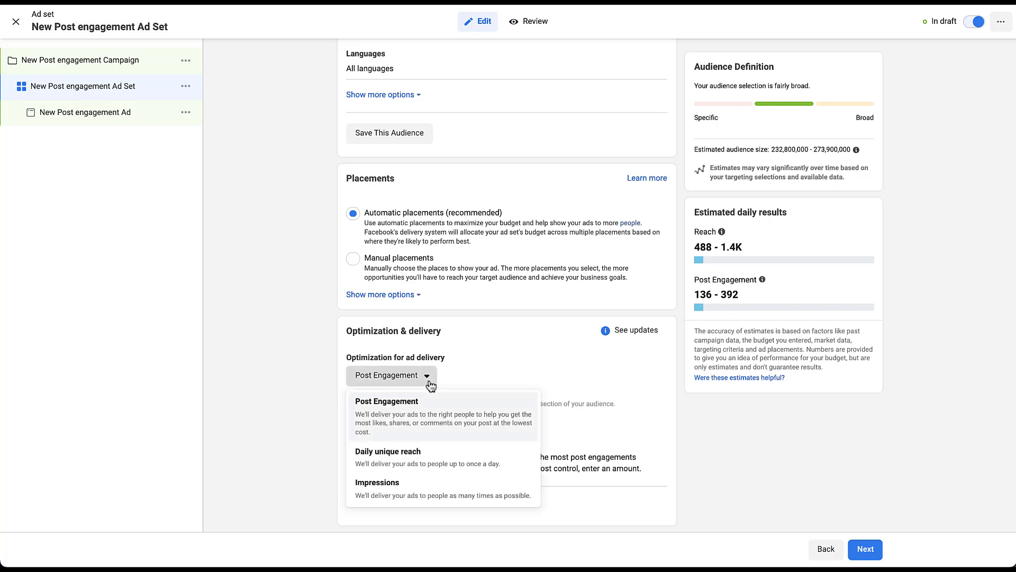
mouse_move(487, 464)
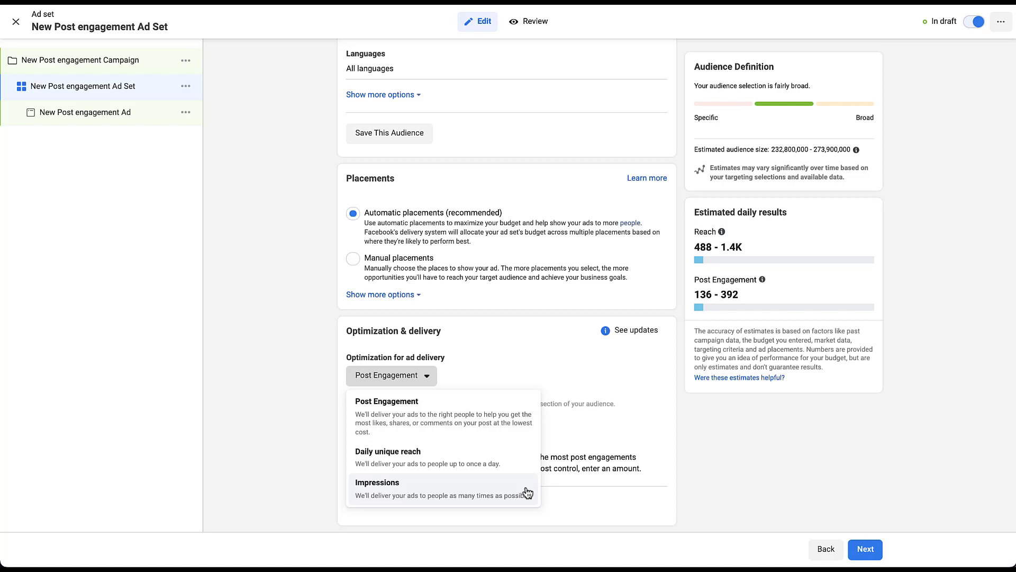
mouse_move(530, 490)
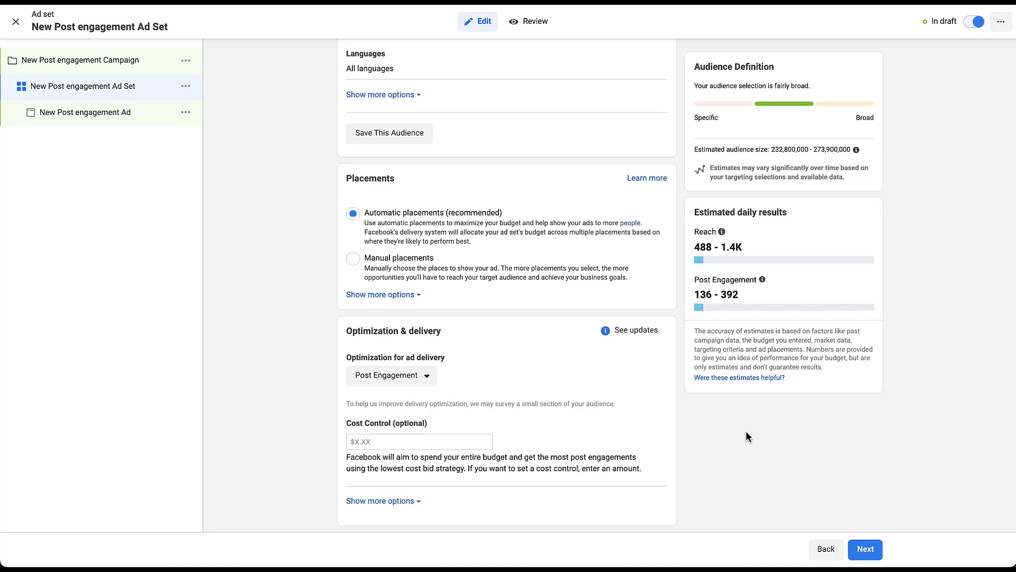
click(865, 549)
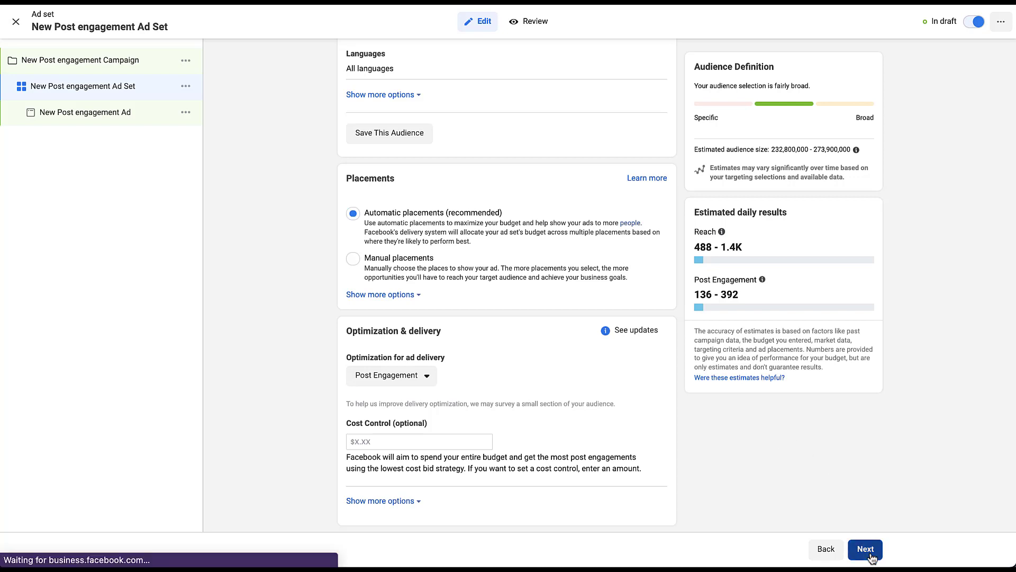
Step: Reach the ad page and expand the Use existing post ad setup choices
click(865, 550)
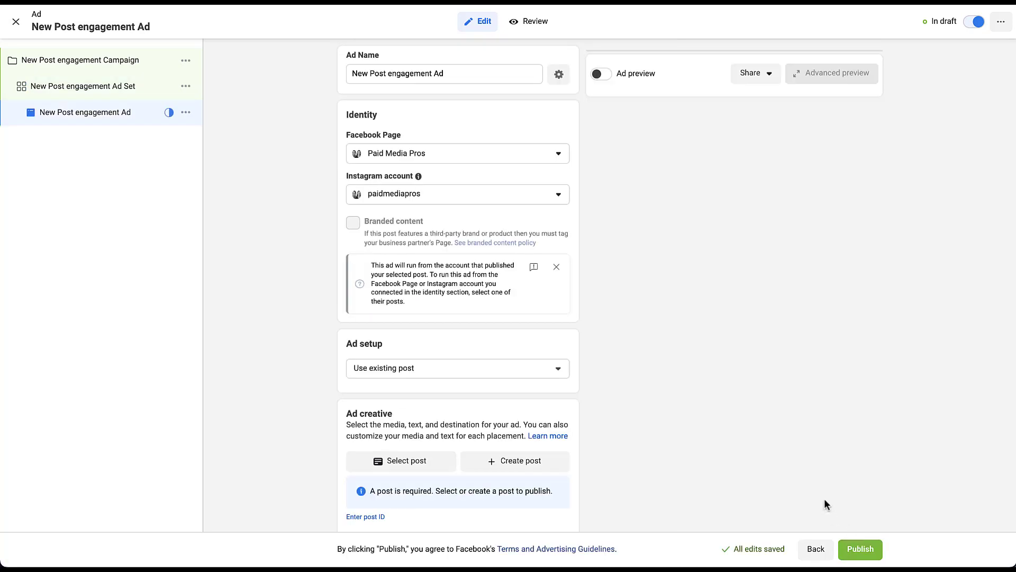
mouse_move(656, 396)
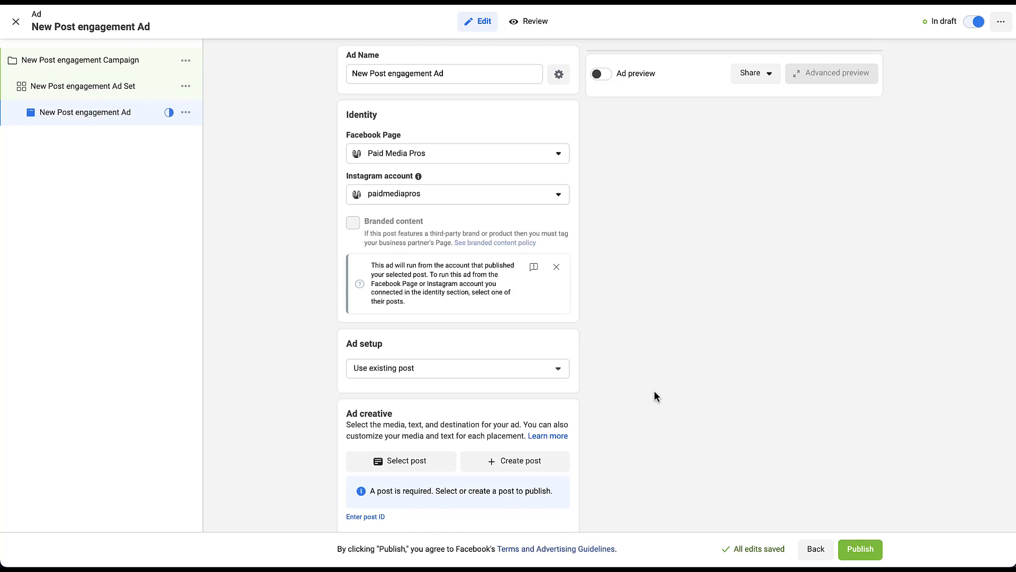
mouse_move(594, 219)
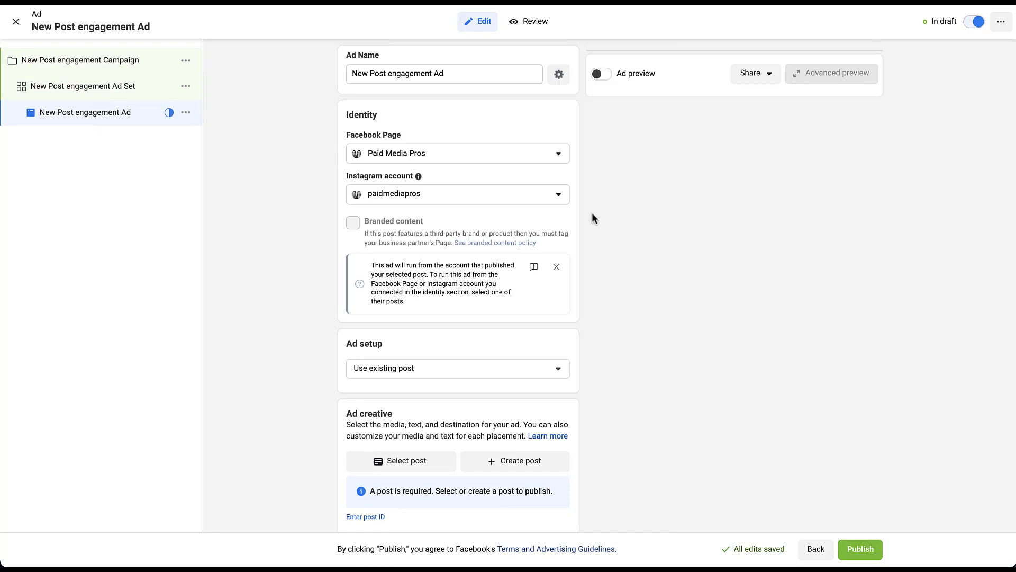
scroll(down, 3)
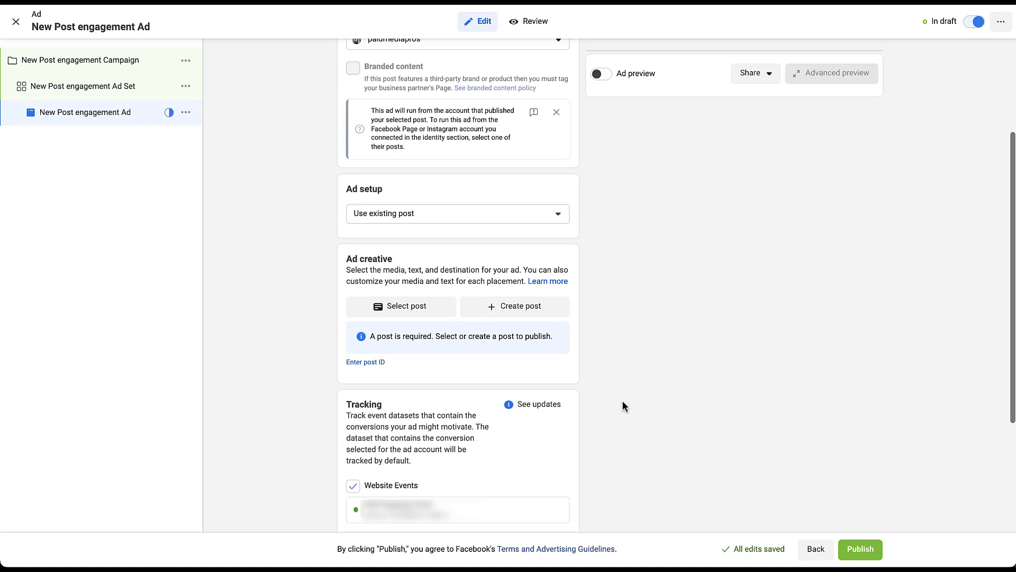
scroll(down, 3)
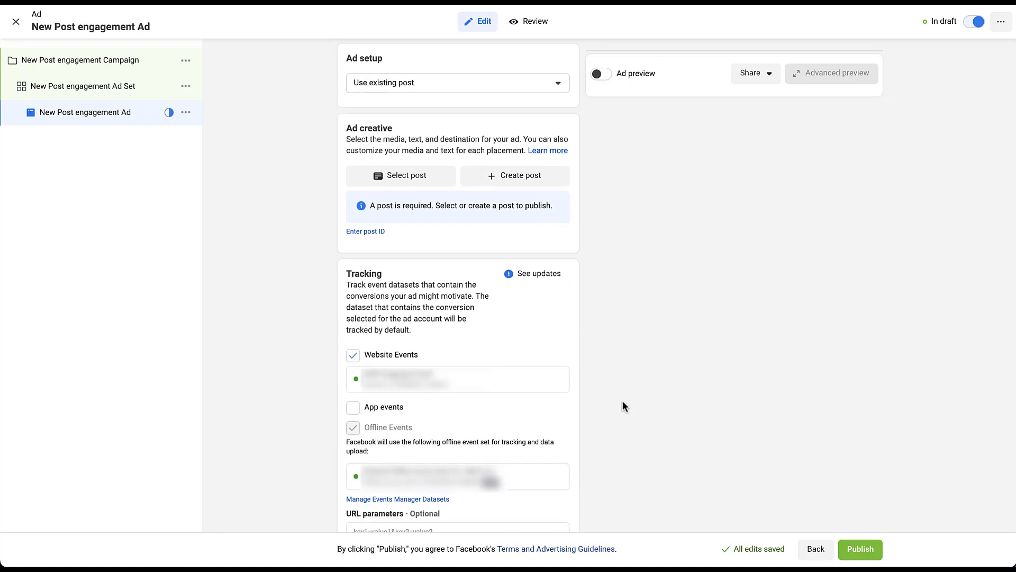
mouse_move(580, 182)
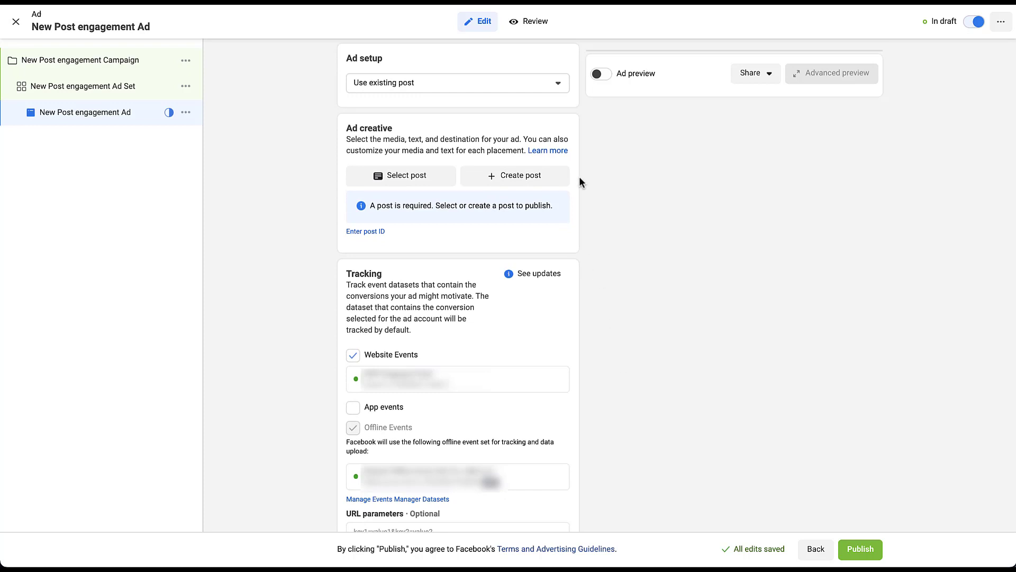
mouse_move(559, 93)
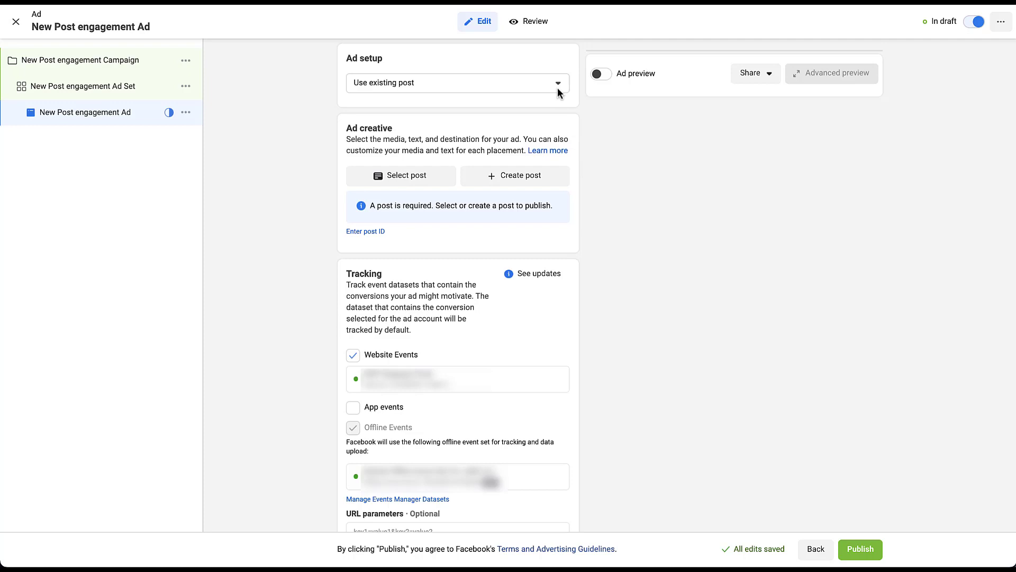
click(457, 83)
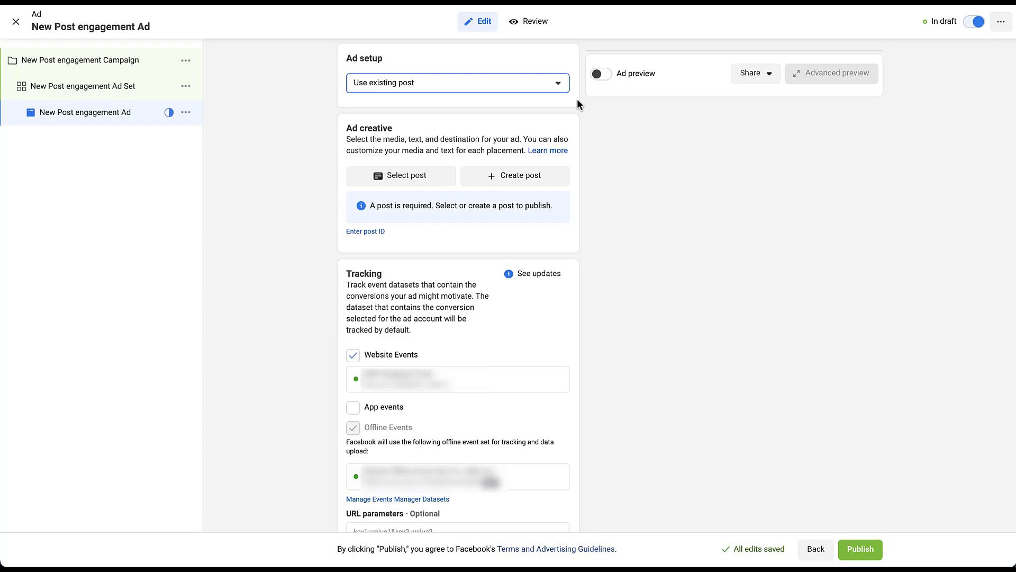
click(457, 82)
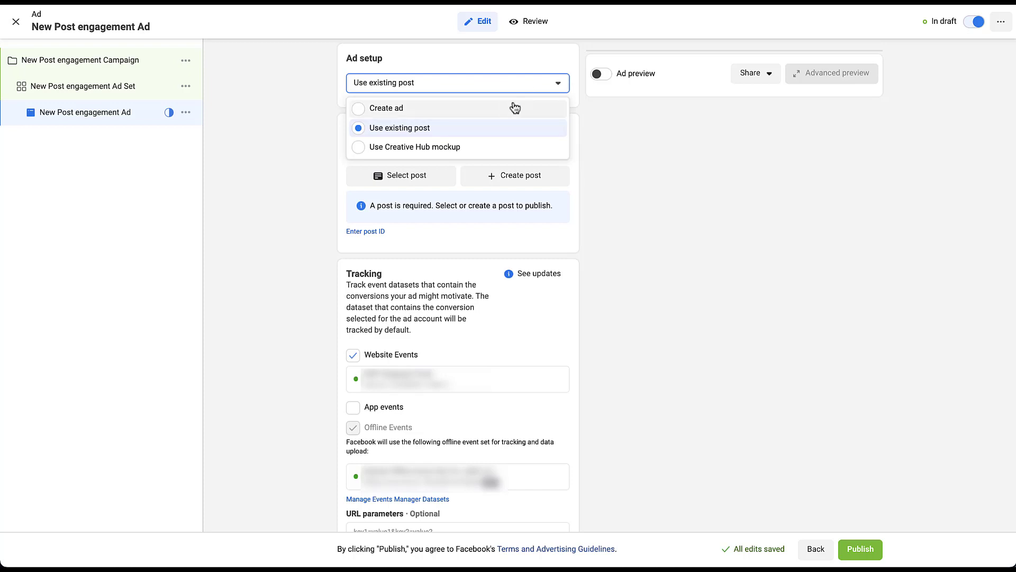
Step: Switch ad setup to Create ad, check media and primary text fields, and enable Add a destination
click(388, 108)
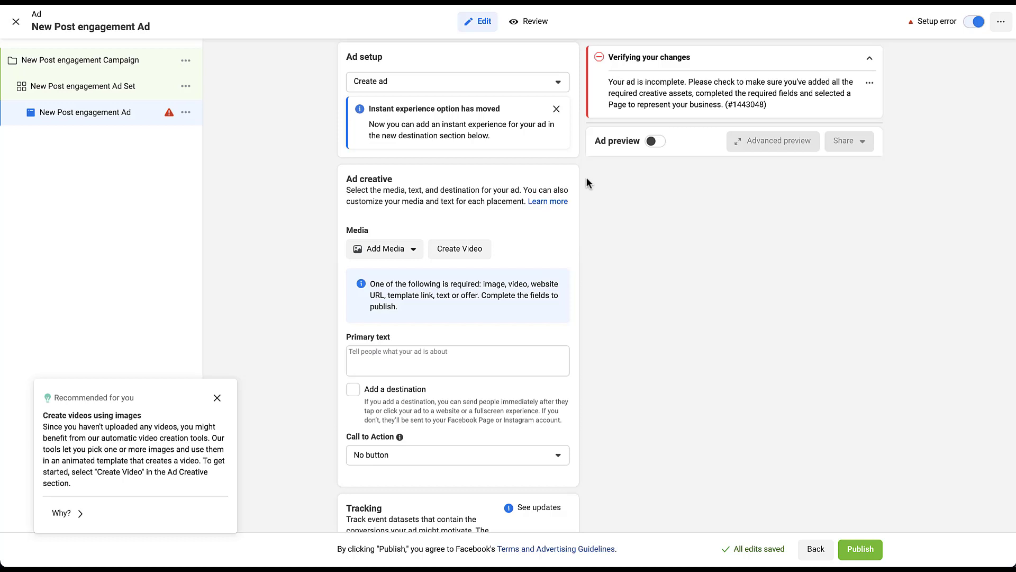
click(385, 248)
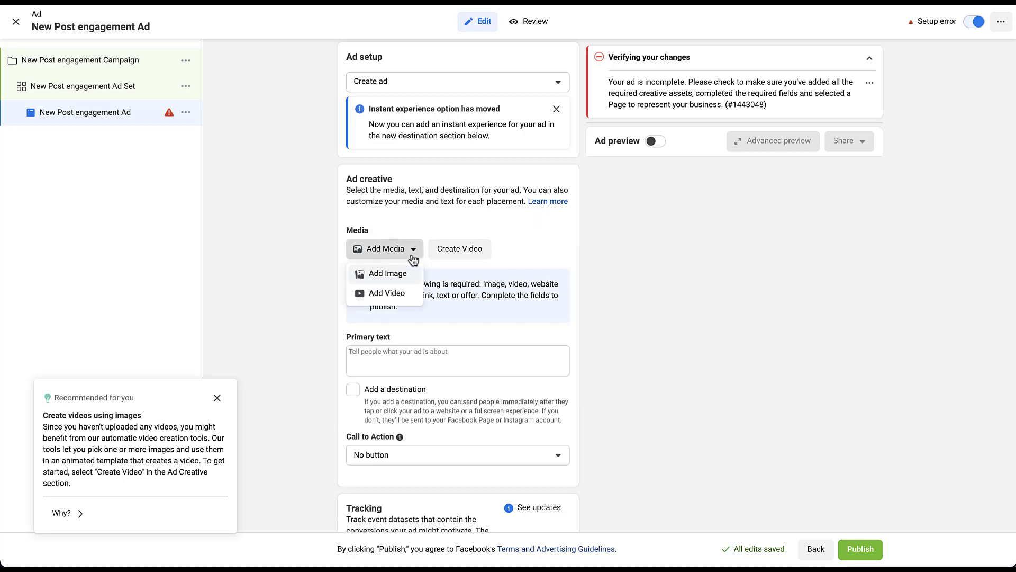
mouse_move(562, 246)
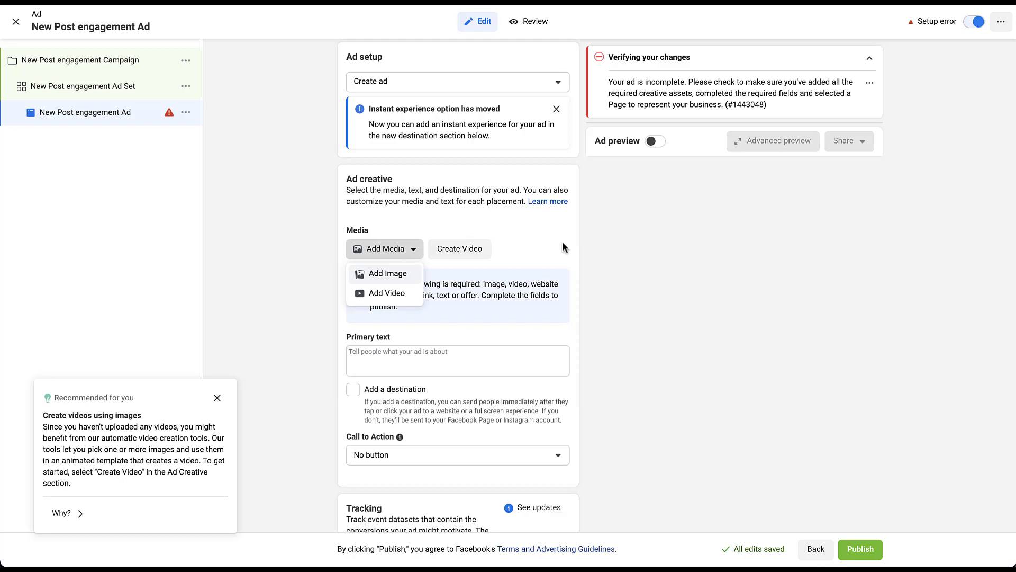
scroll(down, 3)
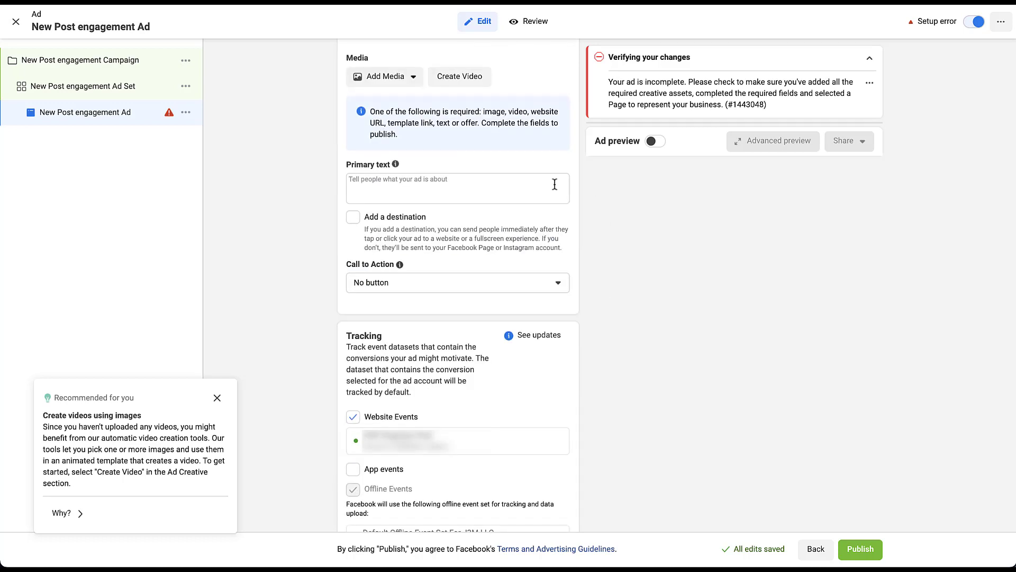
click(457, 281)
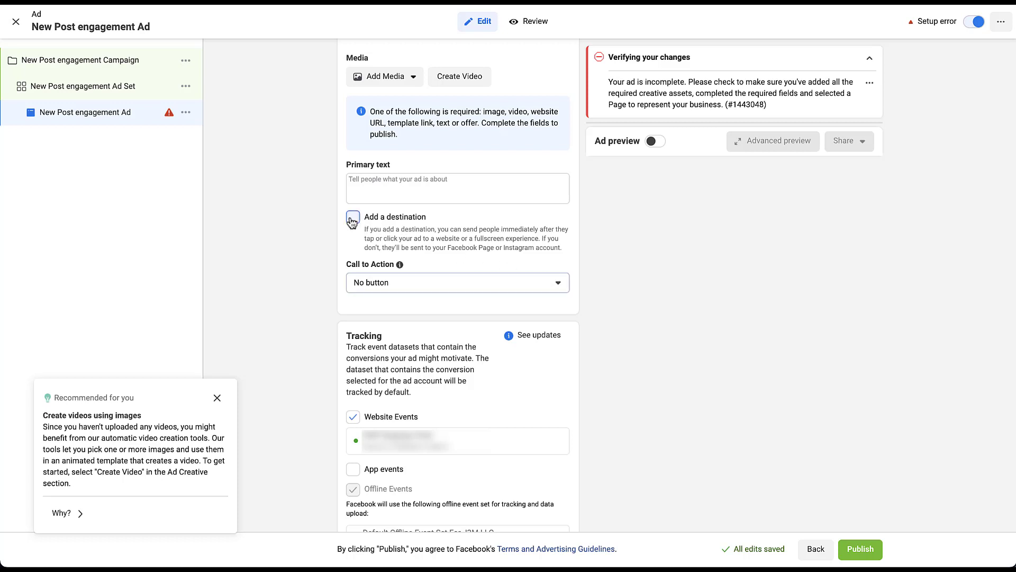
click(352, 219)
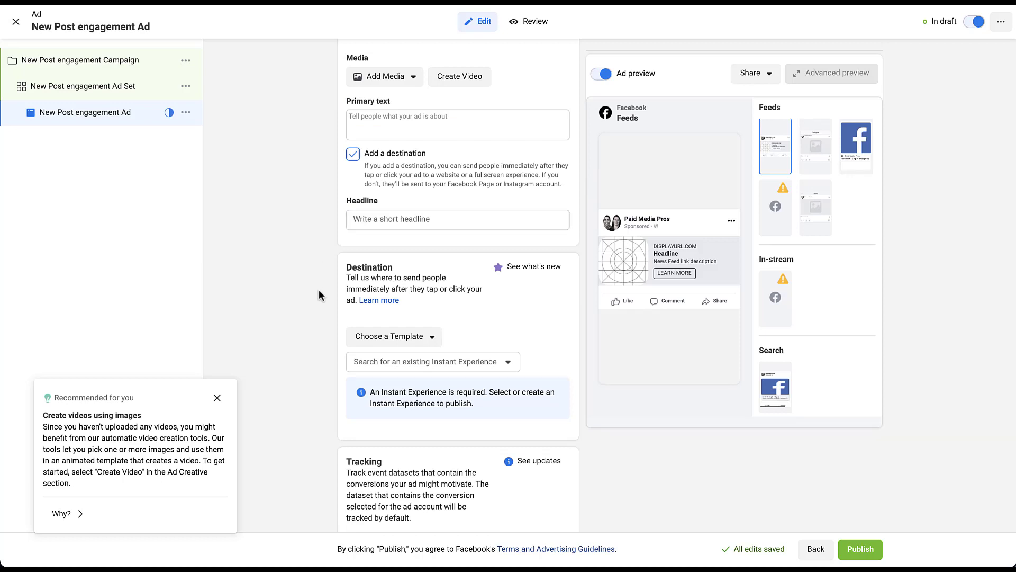
mouse_move(327, 421)
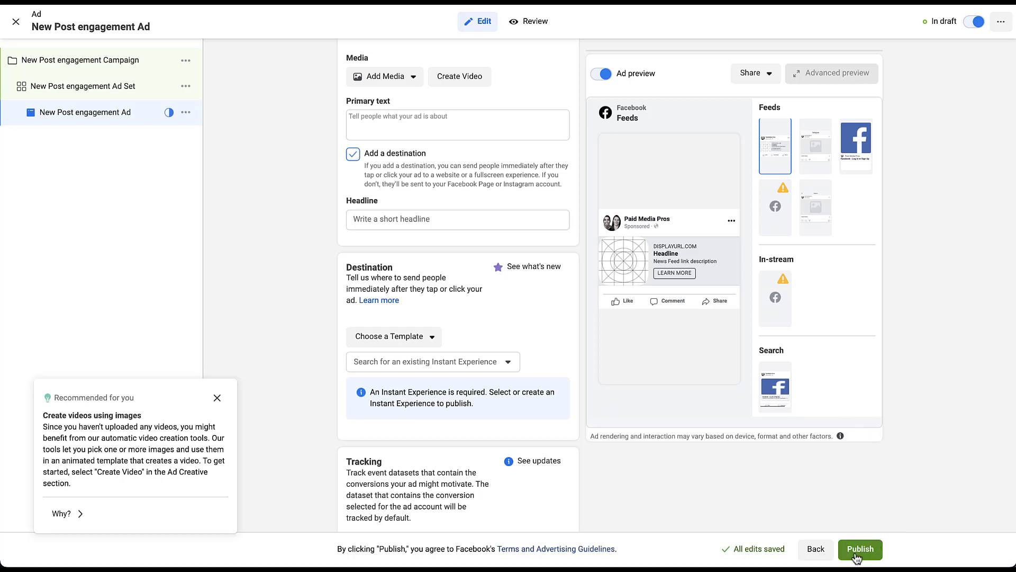
mouse_move(862, 485)
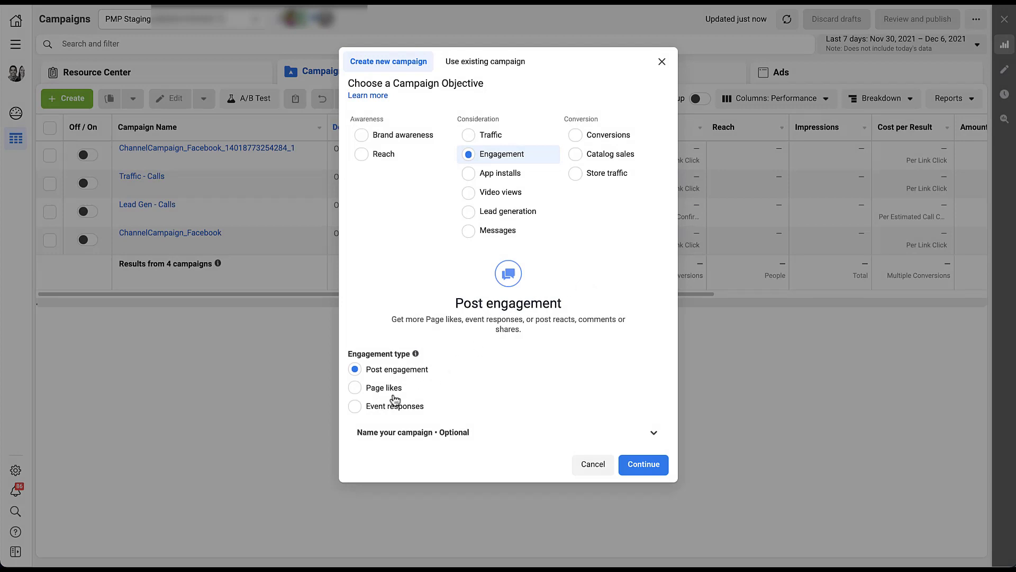
Step: Create an Engagement campaign with Page likes as the type and proceed to its ad set
click(356, 388)
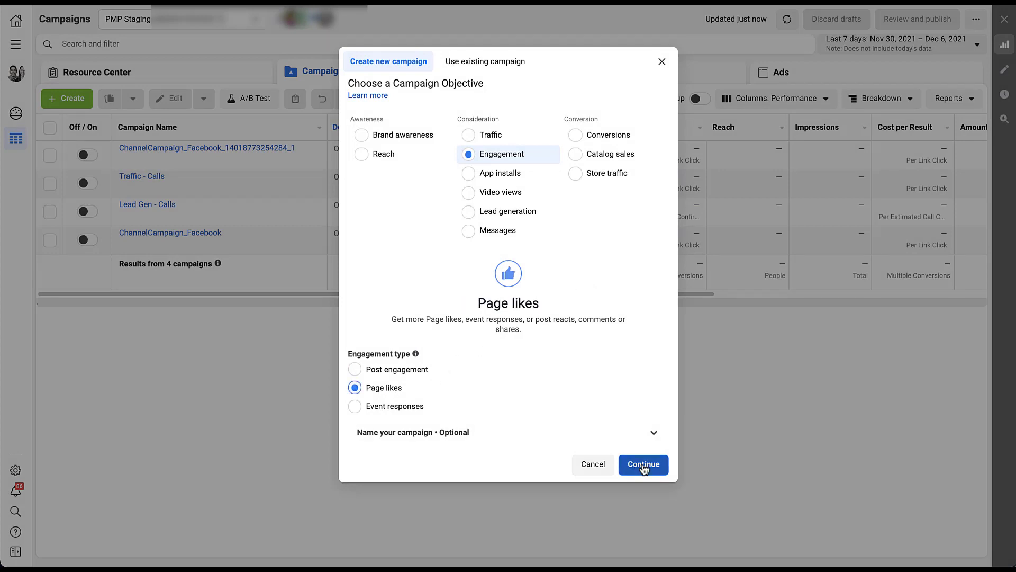
click(643, 464)
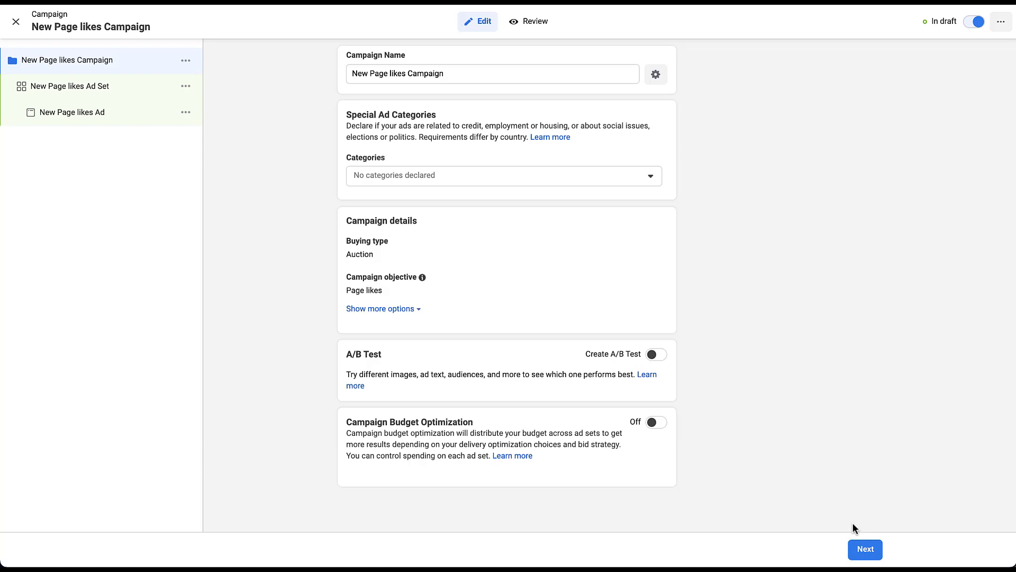
click(70, 85)
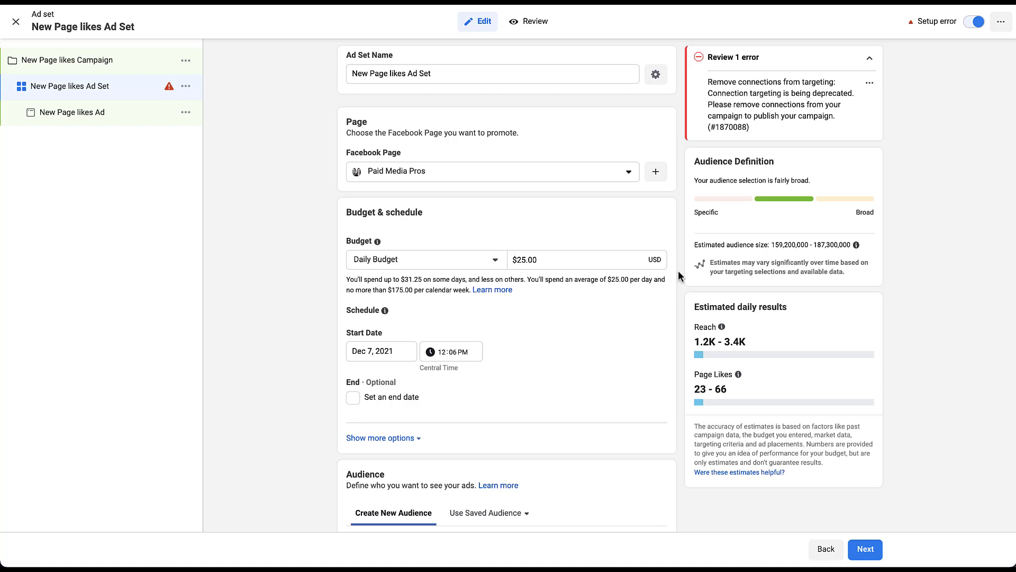
mouse_move(686, 232)
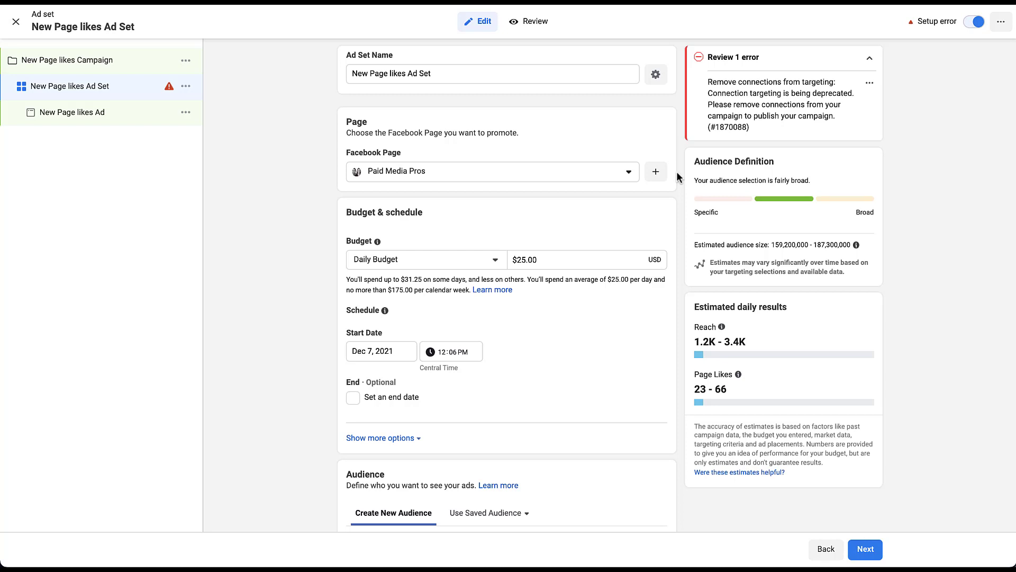
Step: Review the ad set's connection targeting choices, keeping automatic placements and Page Likes optimization
scroll(down, 3)
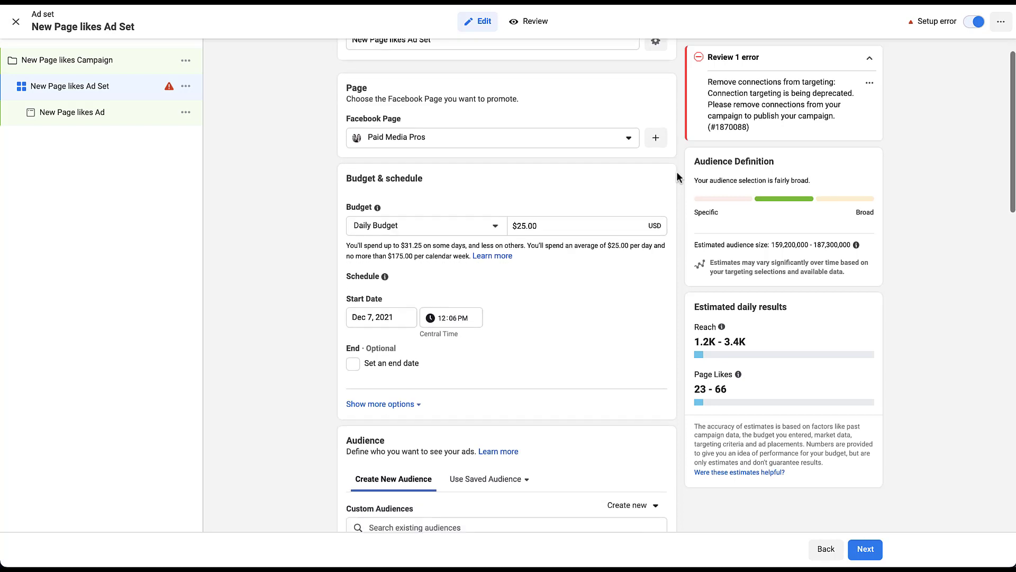
scroll(down, 3)
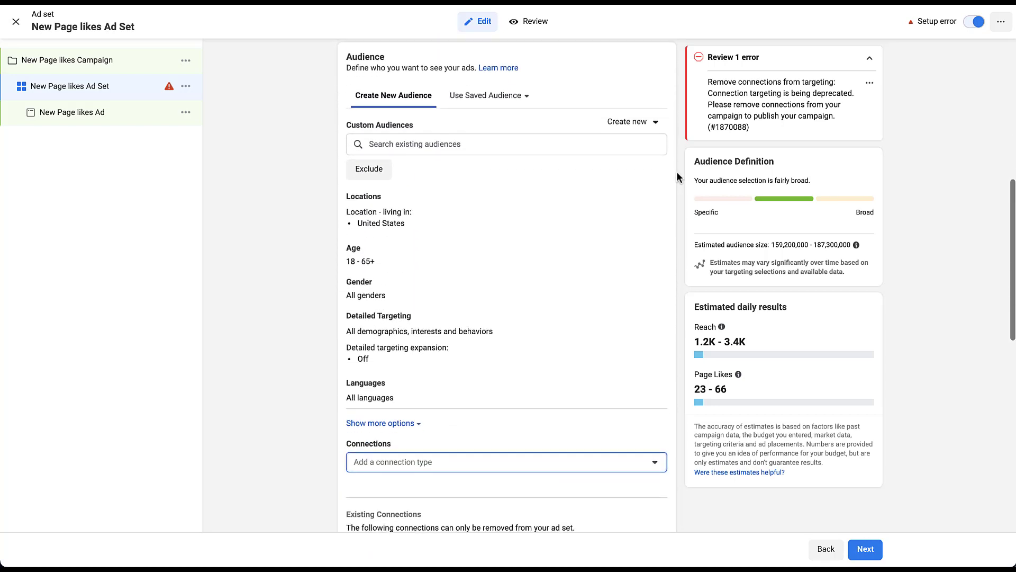
scroll(down, 3)
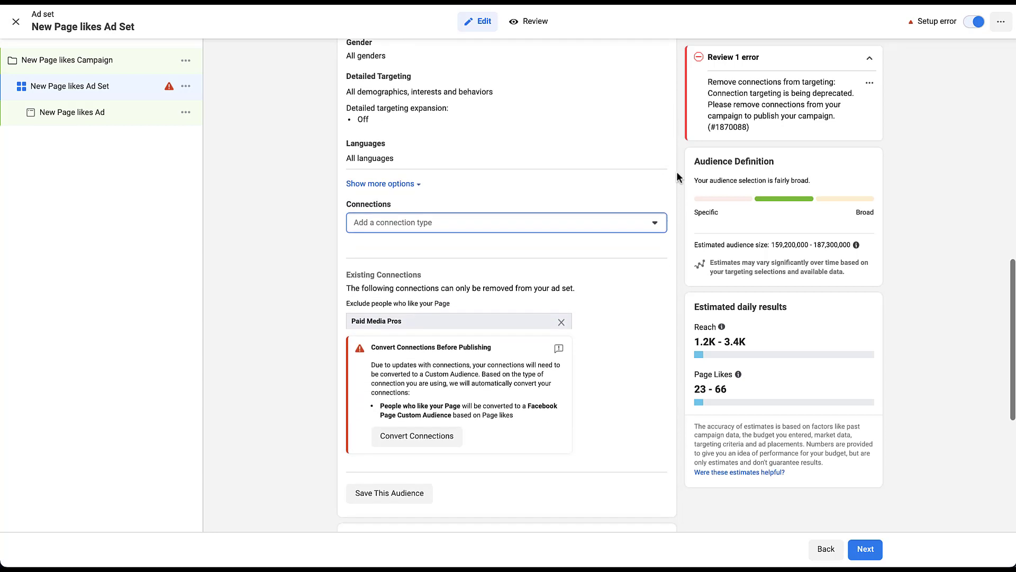
scroll(down, 3)
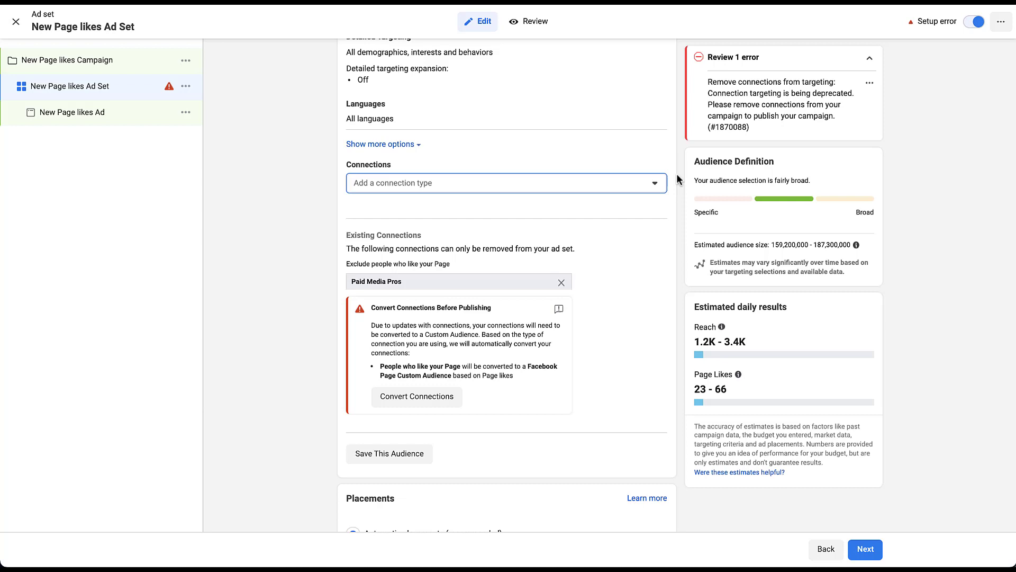
click(507, 183)
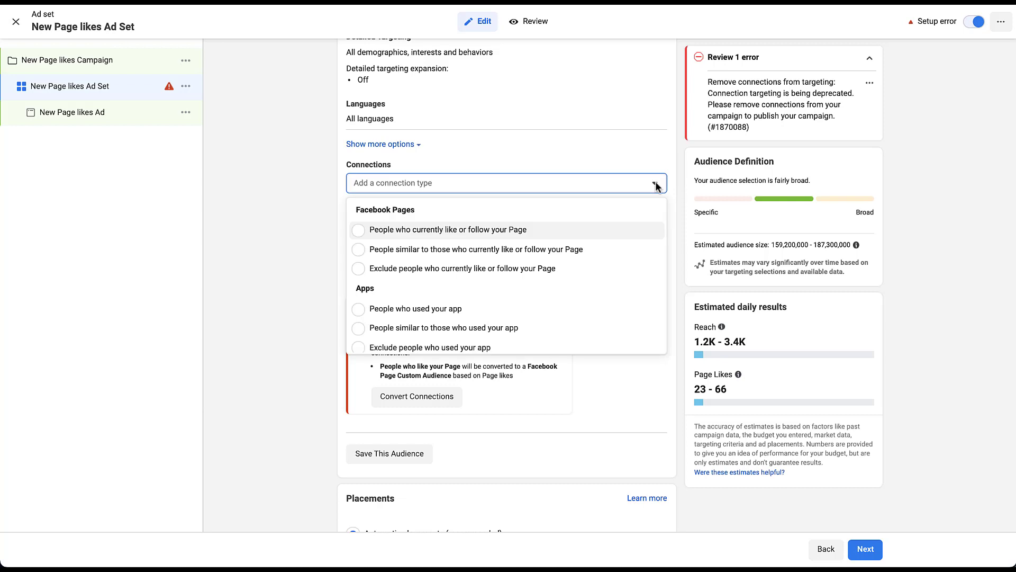
mouse_move(645, 260)
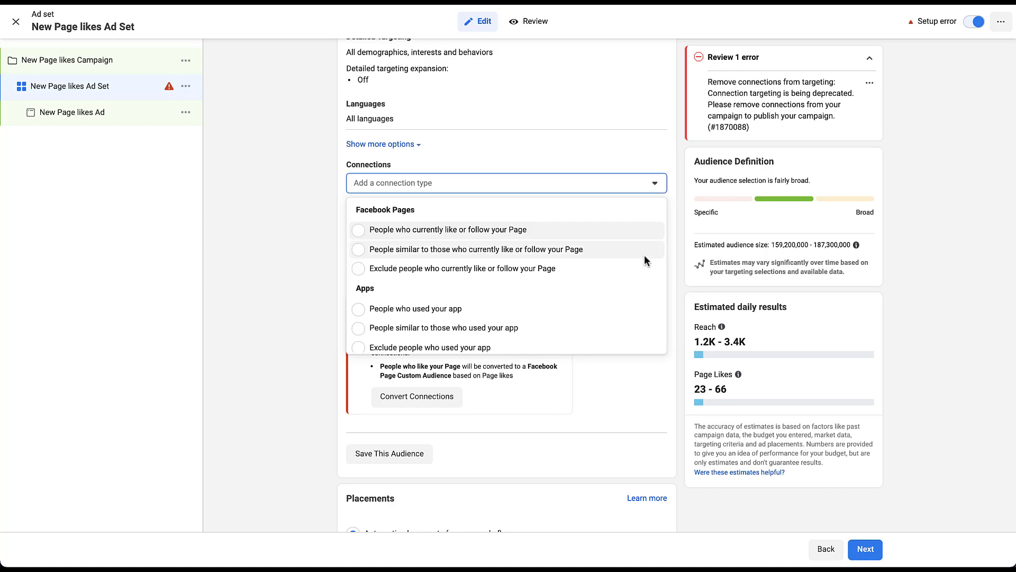
mouse_move(643, 274)
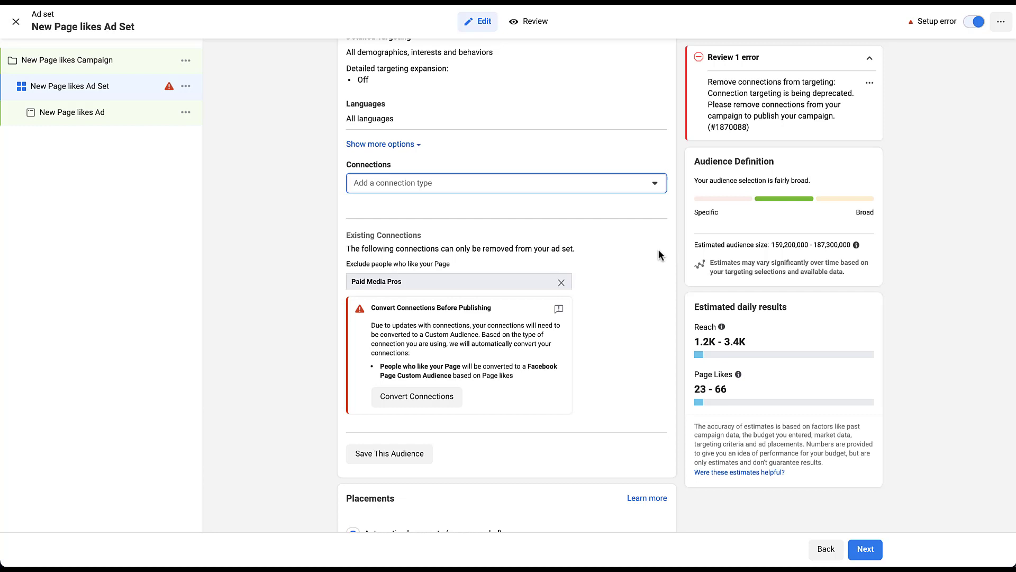
mouse_move(611, 347)
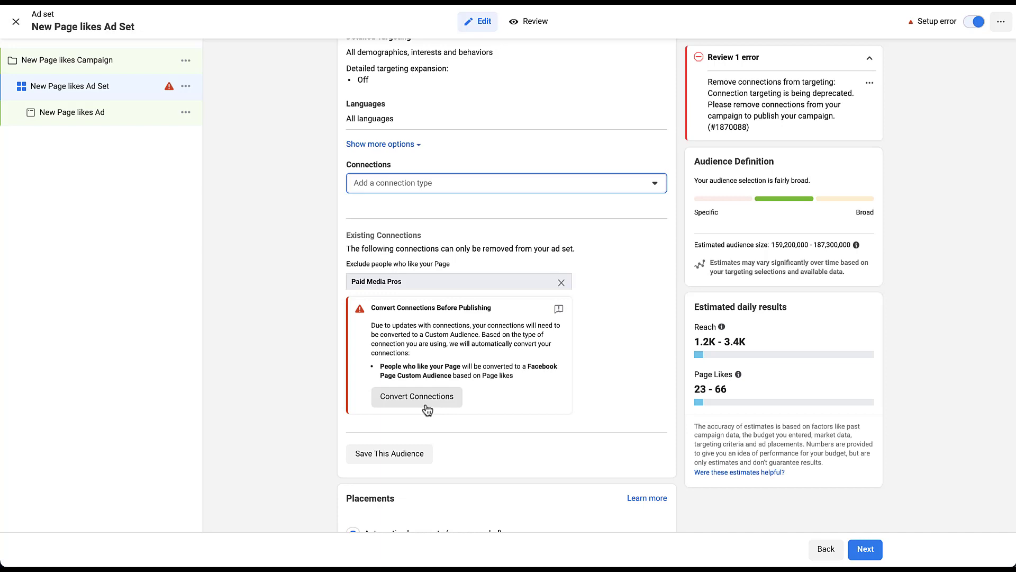
mouse_move(620, 392)
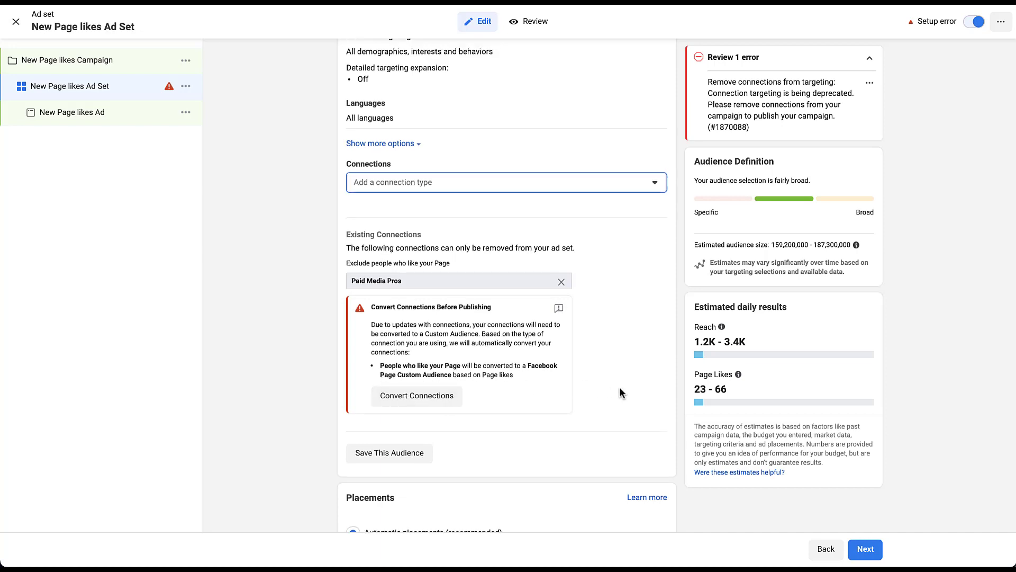
scroll(down, 3)
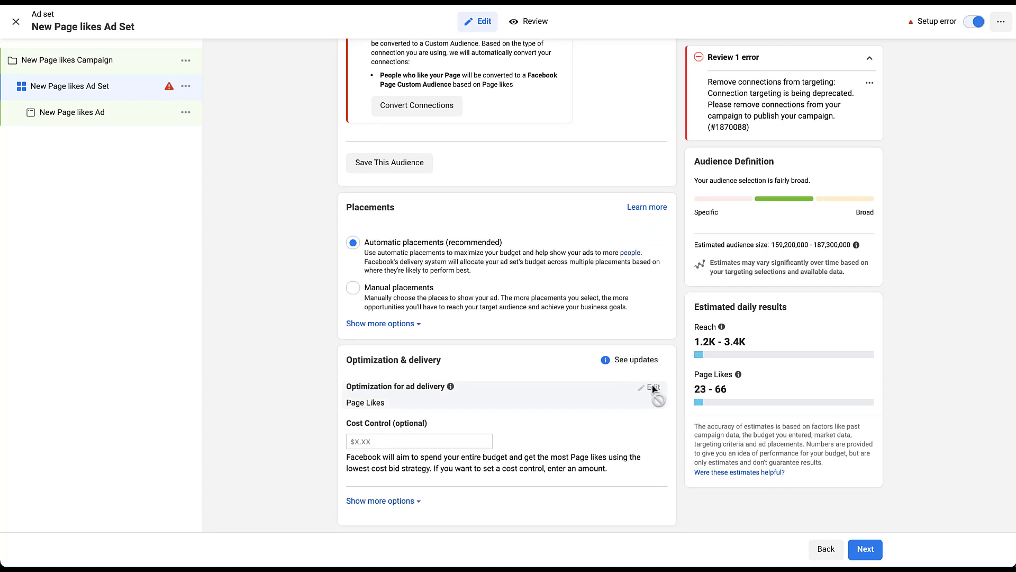
mouse_move(650, 388)
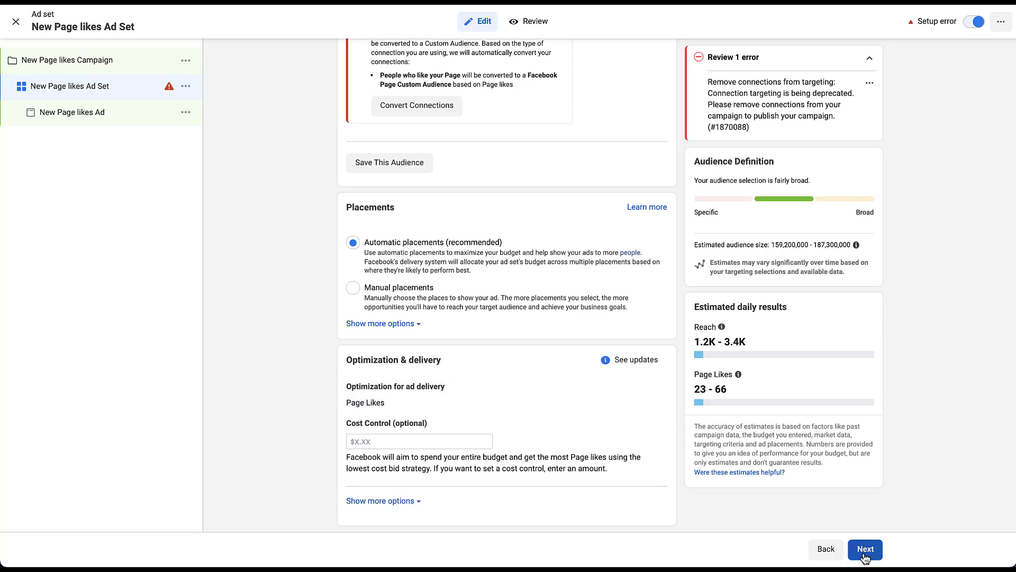
Step: Proceed to the Page likes ad and expand the image's edit options: change, edit, turn into video
click(865, 549)
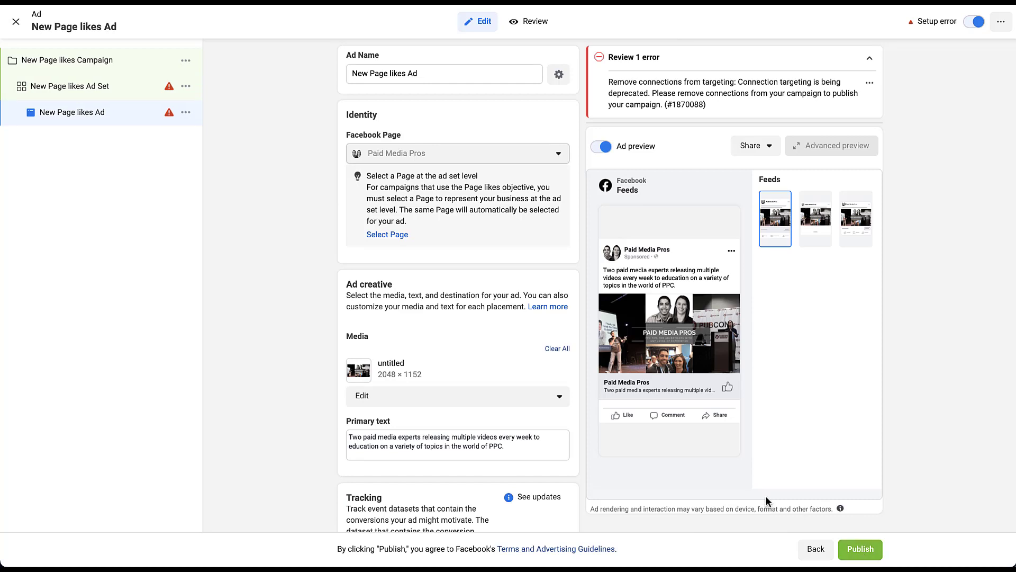
mouse_move(298, 207)
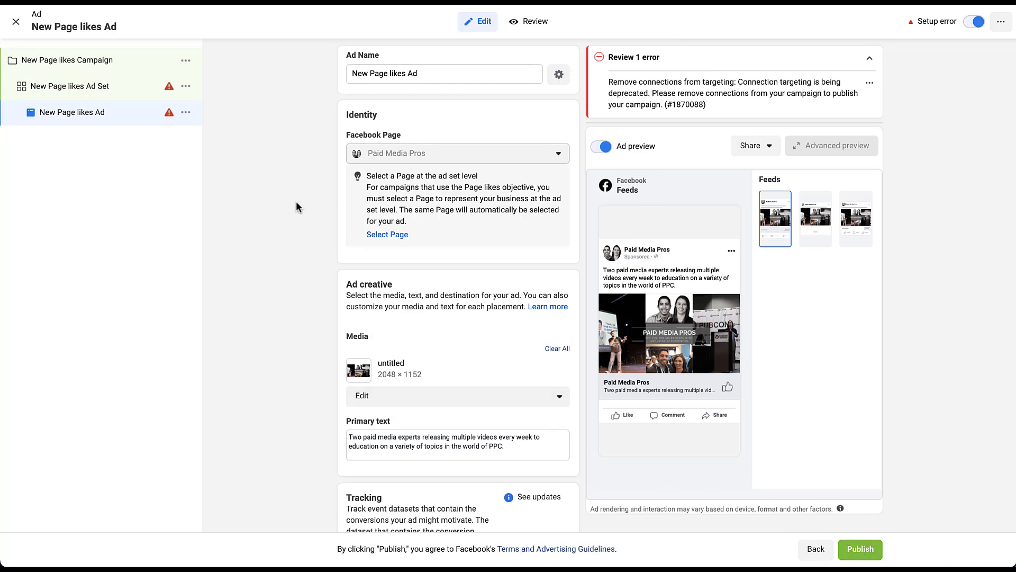
mouse_move(304, 195)
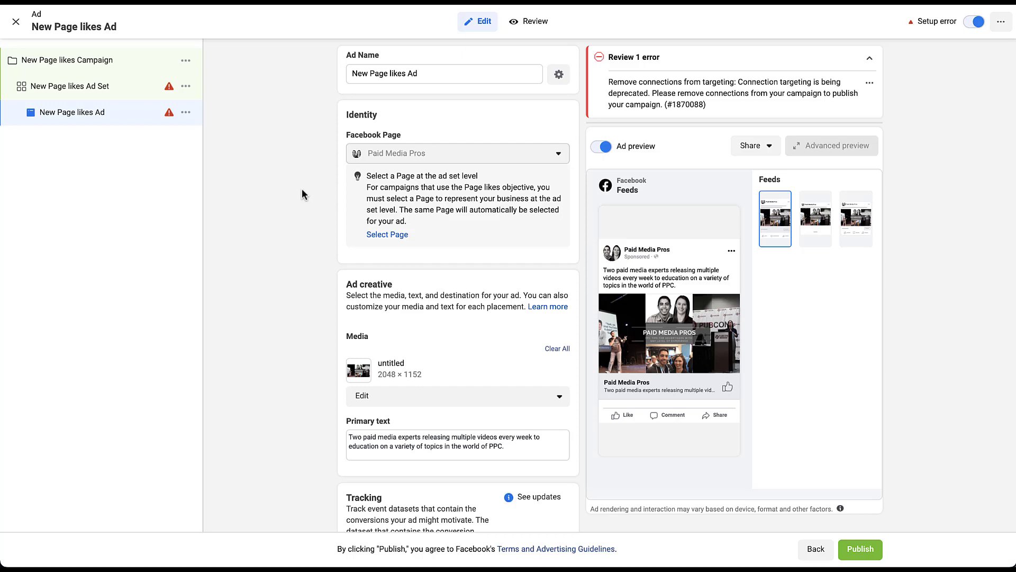
mouse_move(293, 181)
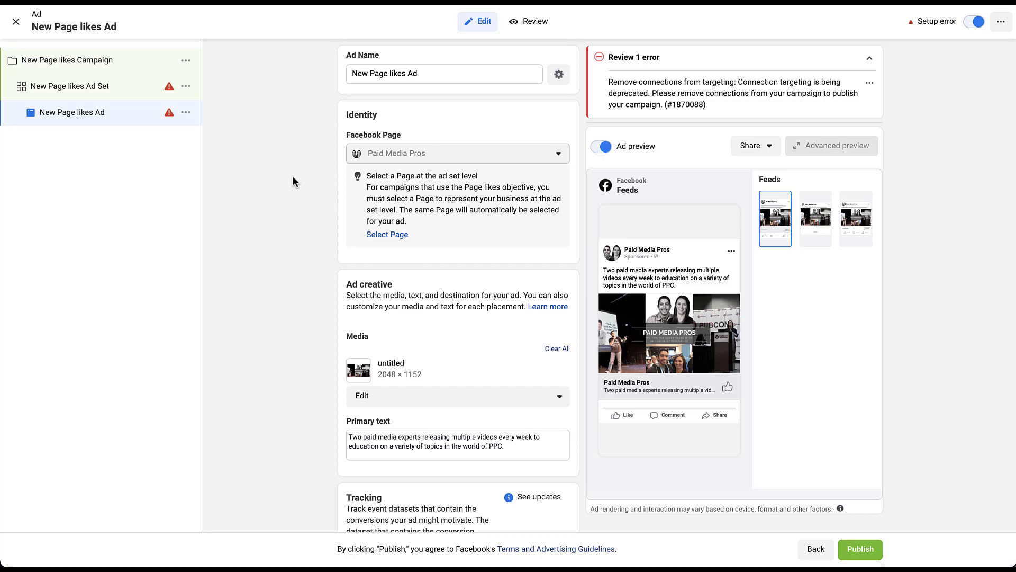
scroll(down, 3)
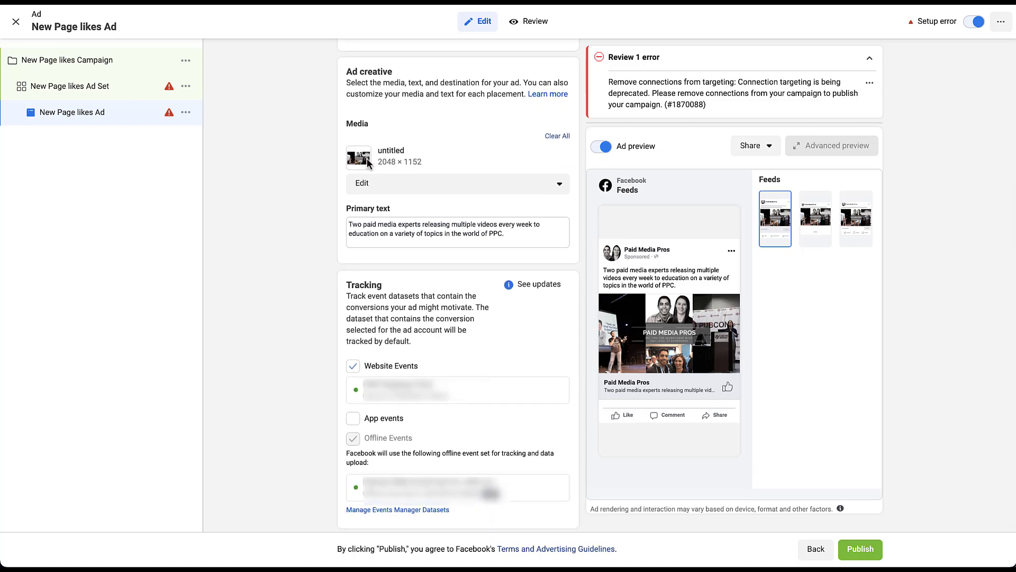
click(458, 183)
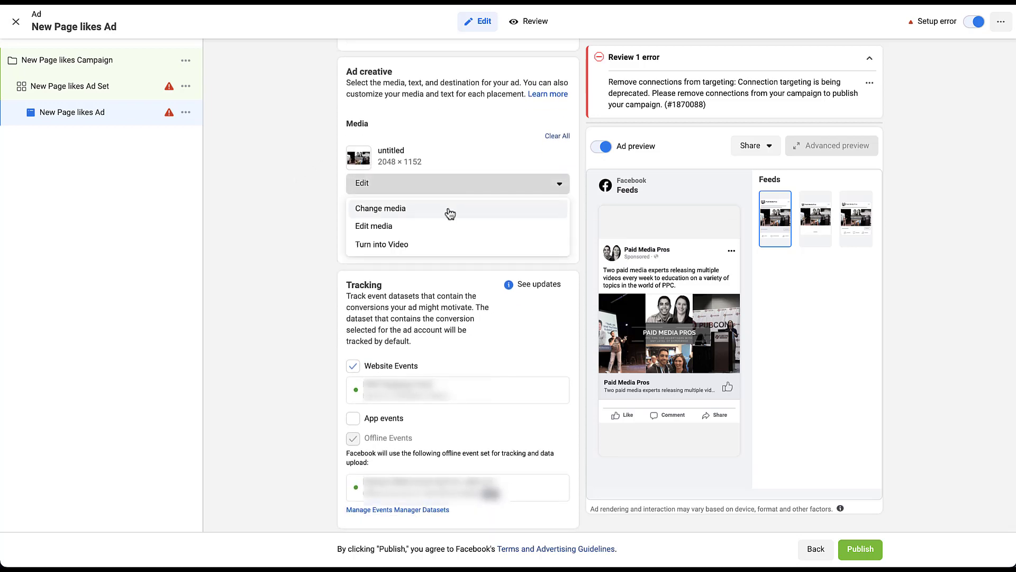
mouse_move(447, 230)
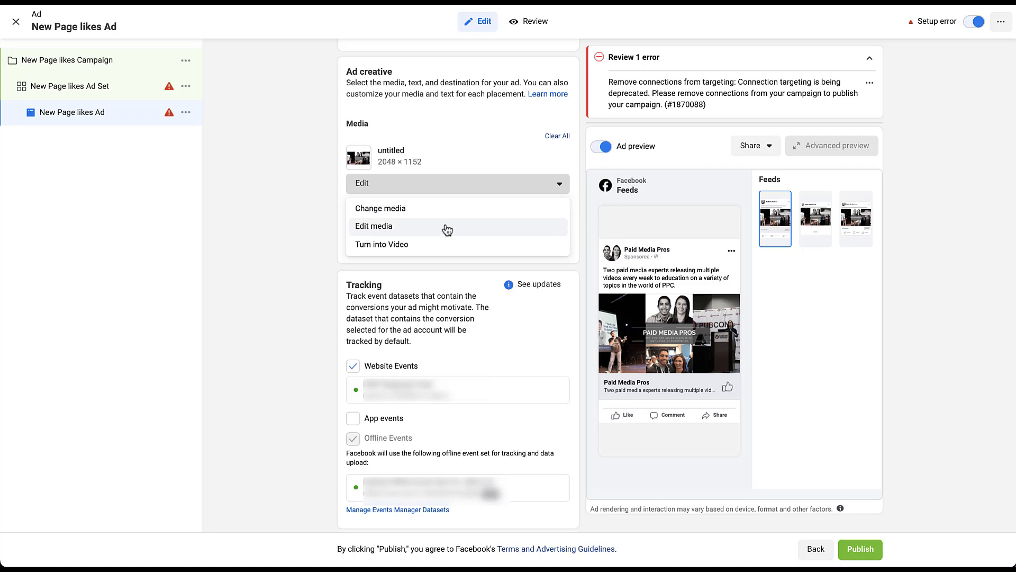
mouse_move(446, 249)
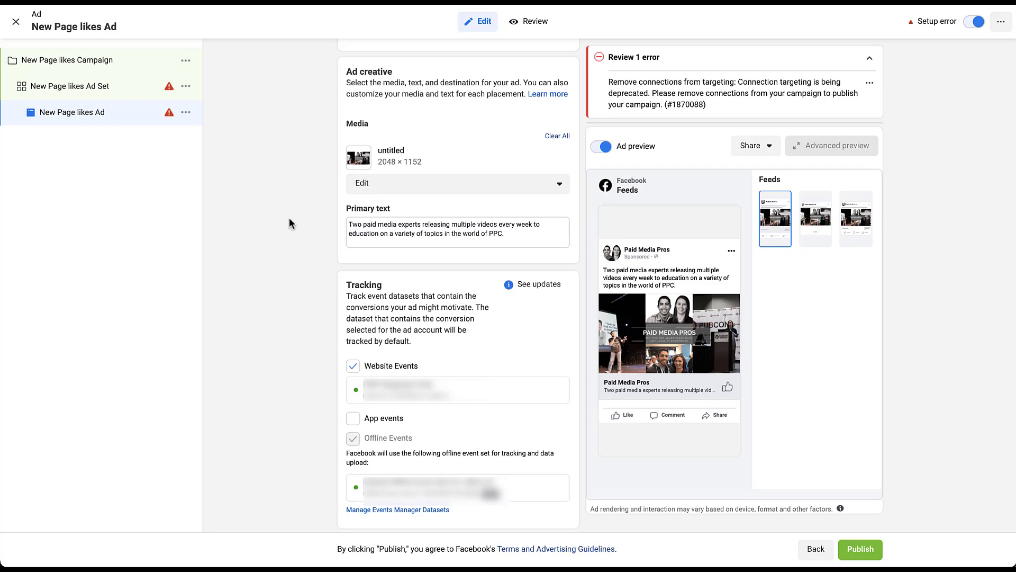
mouse_move(318, 228)
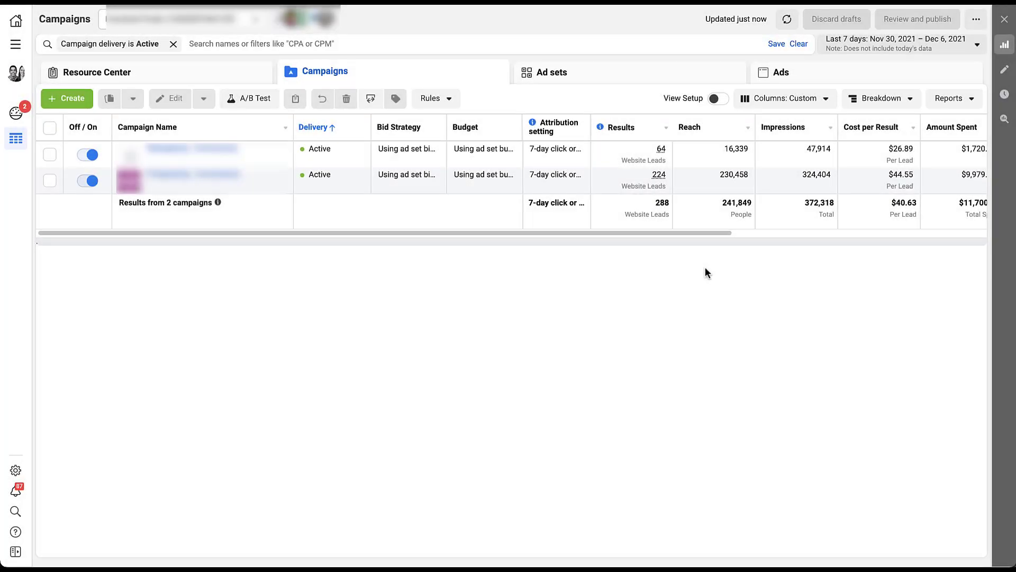
mouse_move(768, 246)
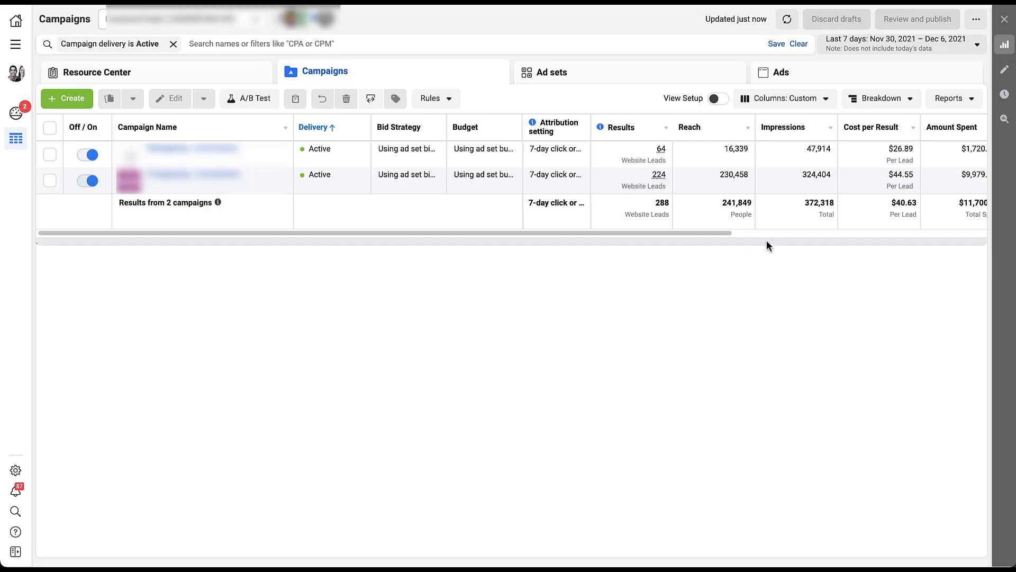
Step: Switch the campaigns table columns to the Engagement preset
click(785, 97)
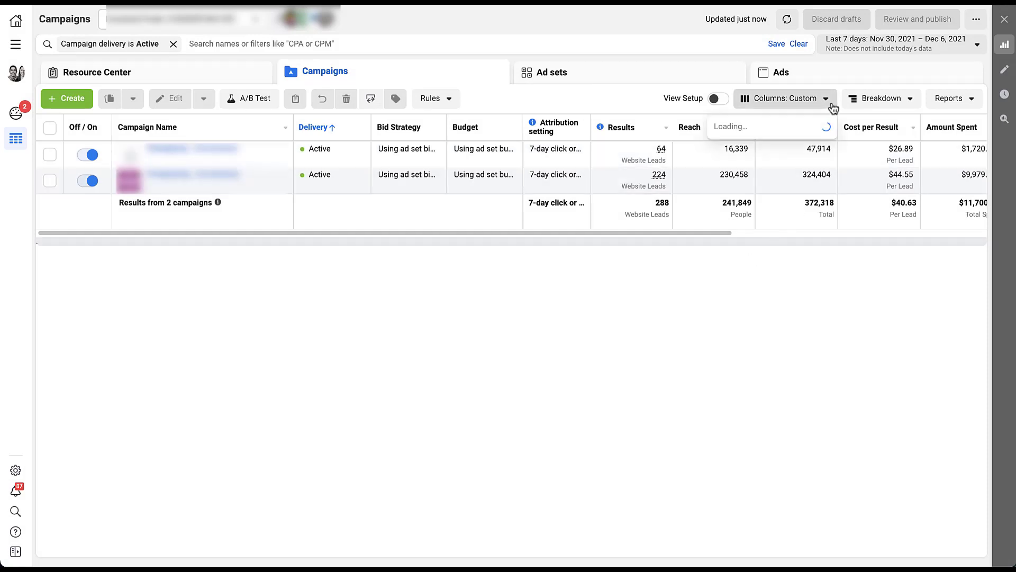
click(785, 97)
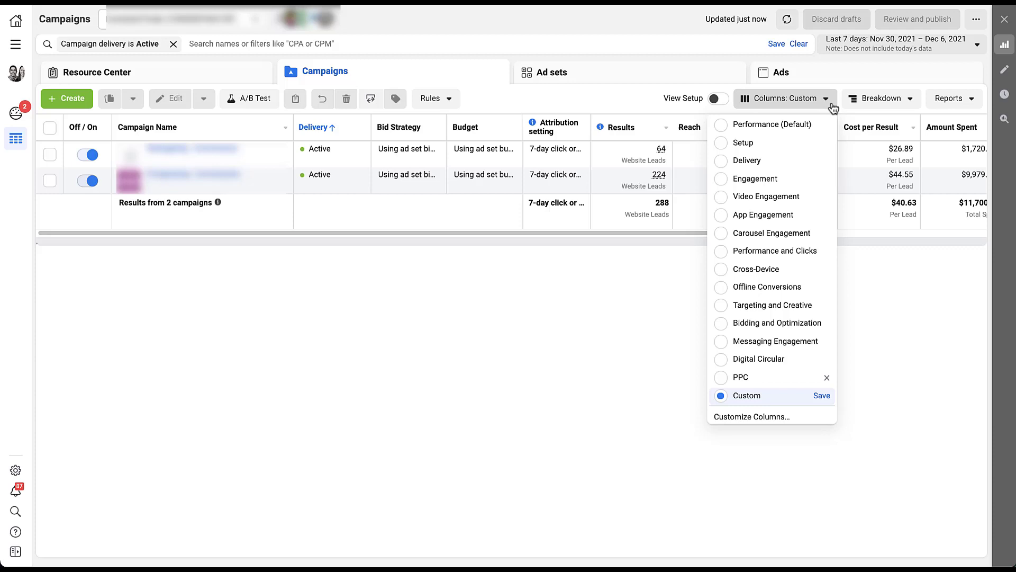
mouse_move(818, 178)
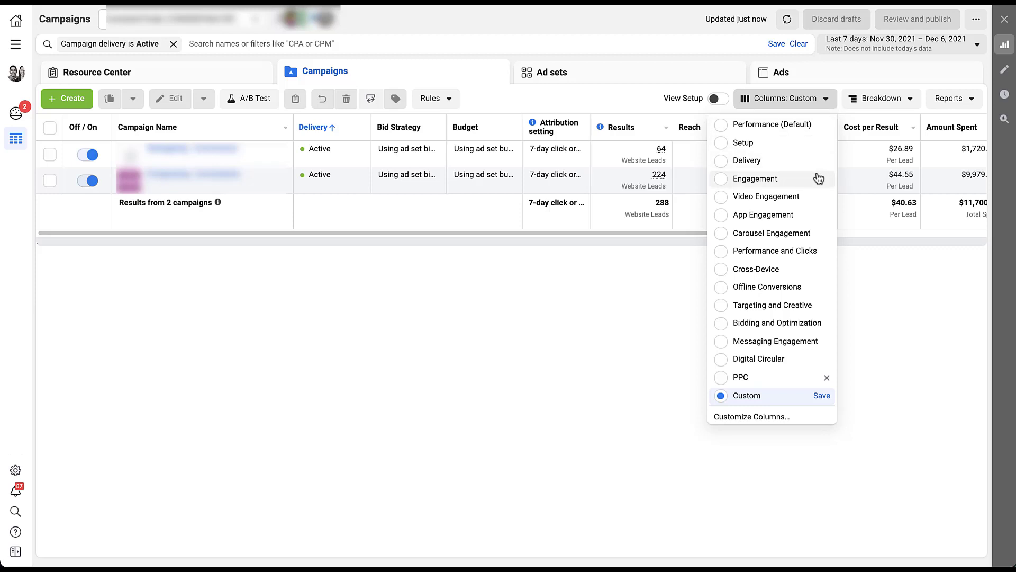
click(755, 178)
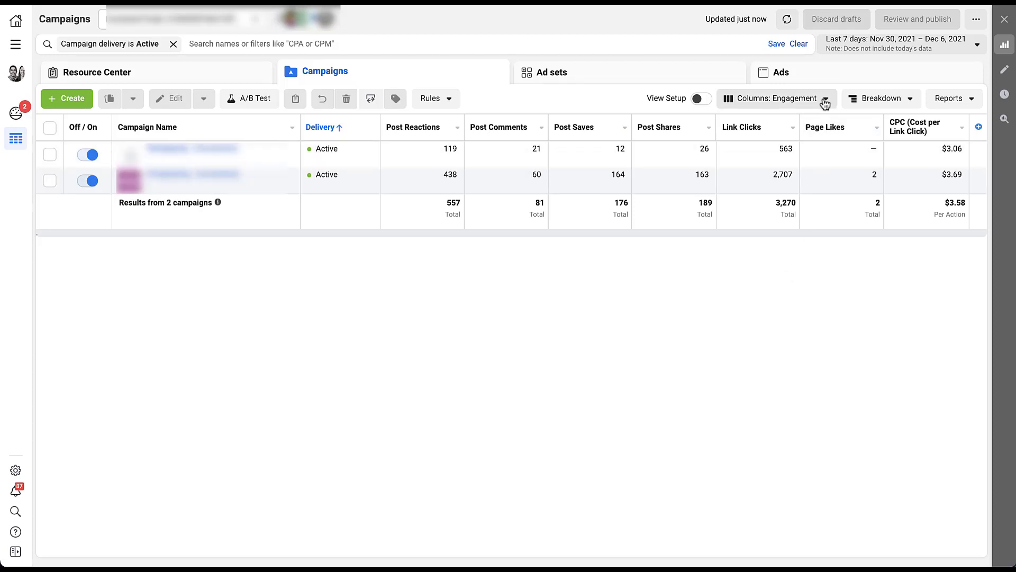
Step: In Customize Columns, add the Engagement Rate metric and move it up among the chosen columns
click(773, 98)
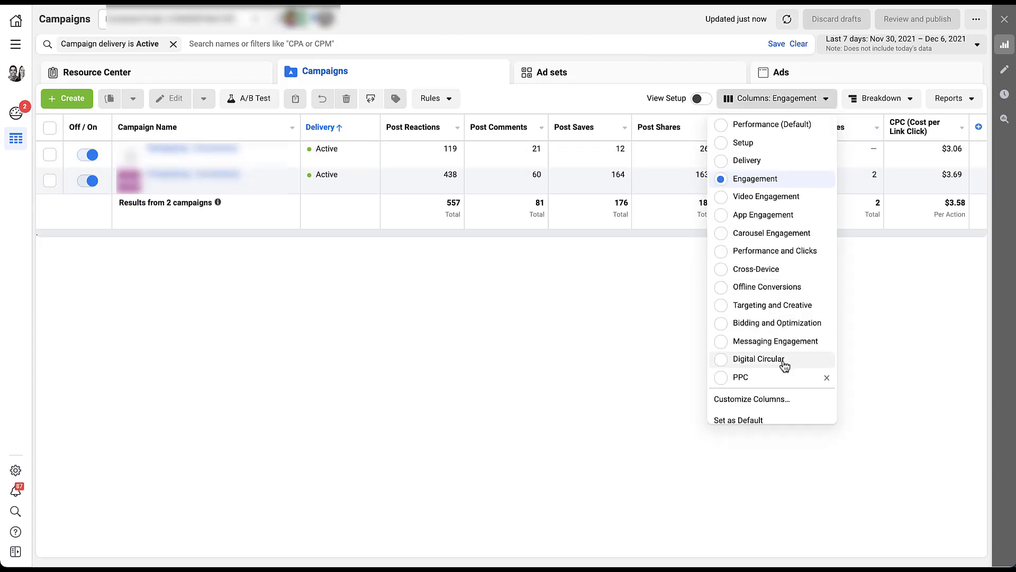
click(752, 399)
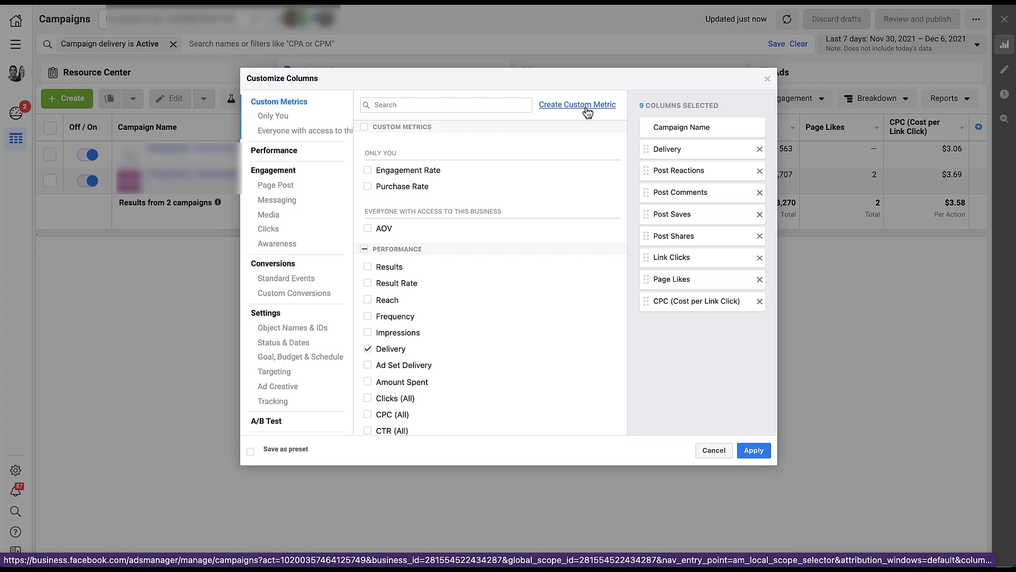
mouse_move(368, 177)
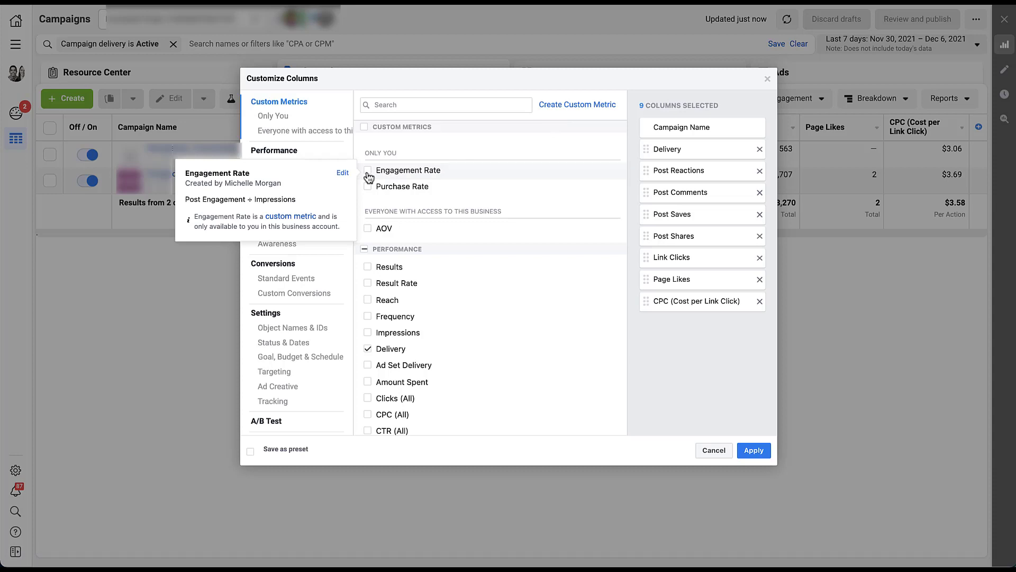
click(367, 169)
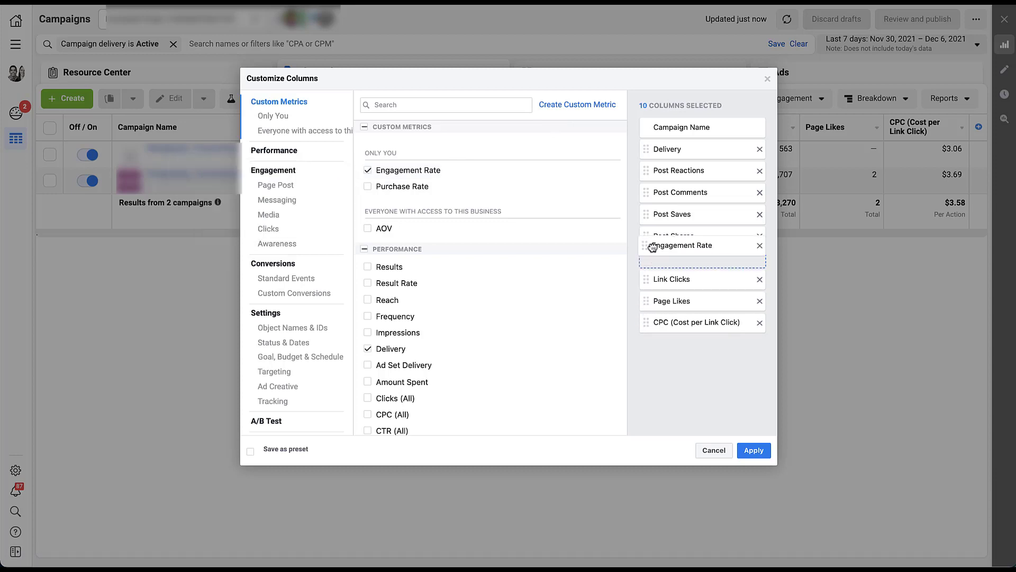
click(753, 450)
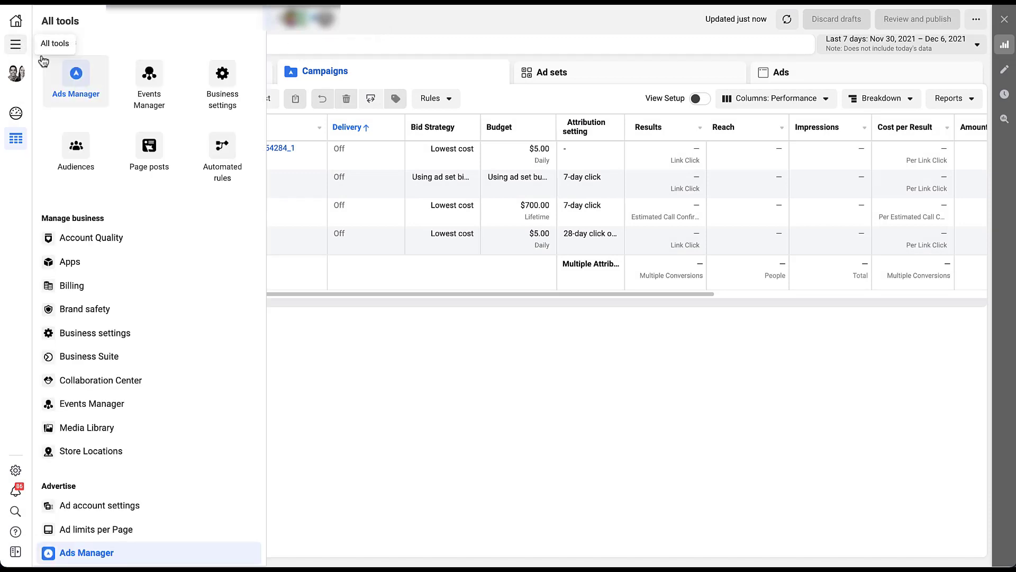
Step: Create a new custom audience in Audiences with Facebook Page as its source and continue to setup
click(75, 150)
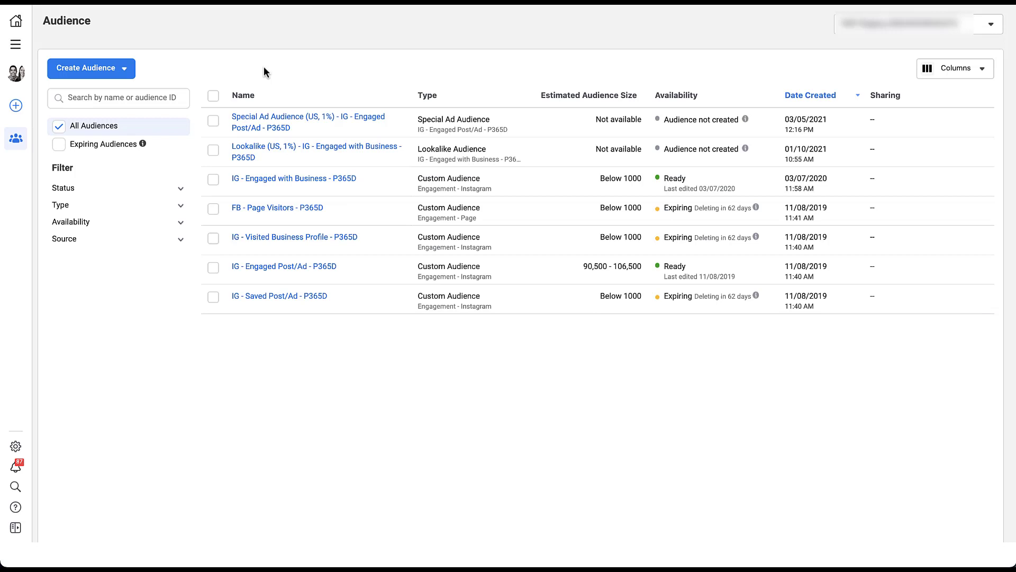
click(91, 67)
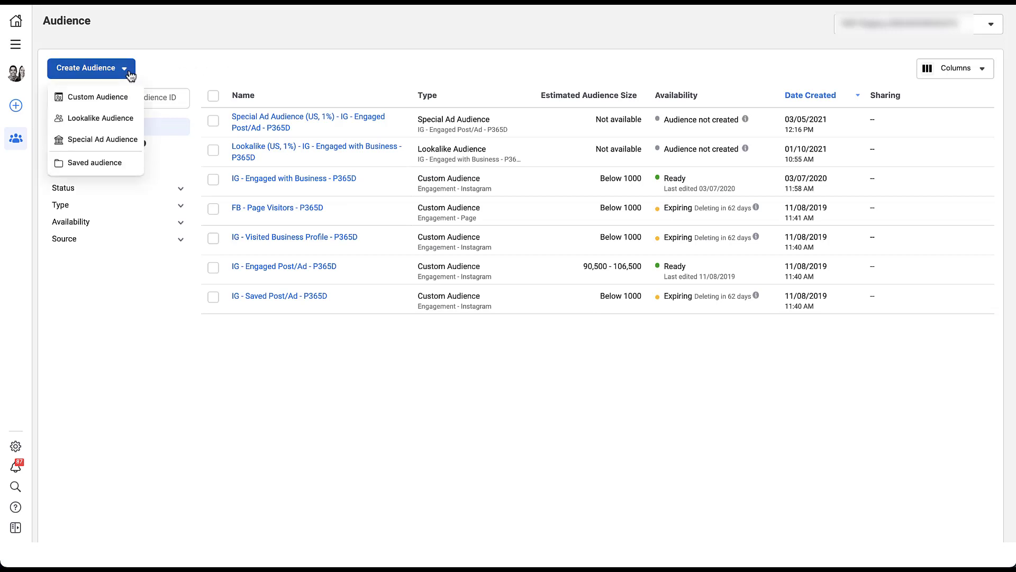
click(97, 96)
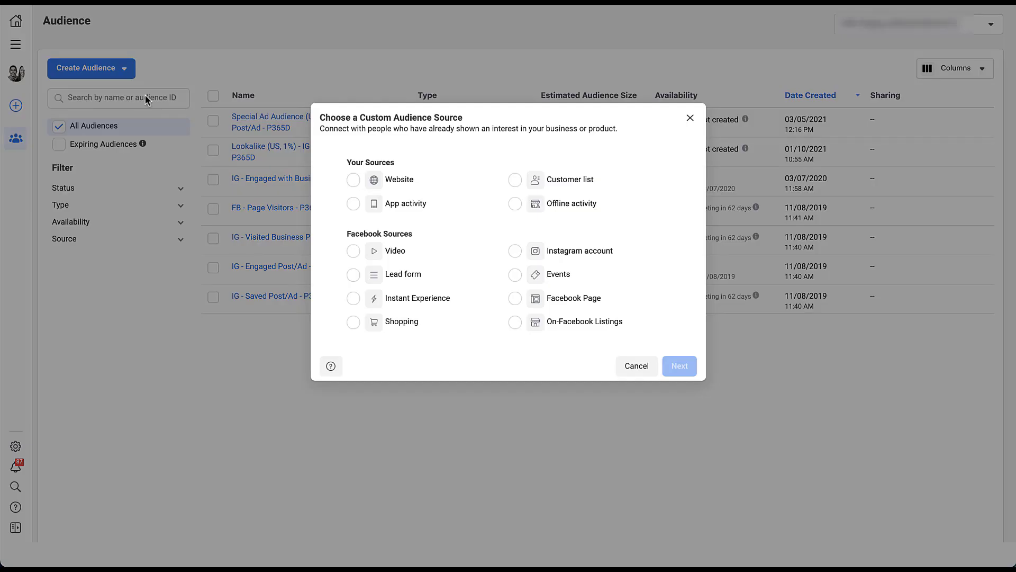
mouse_move(663, 242)
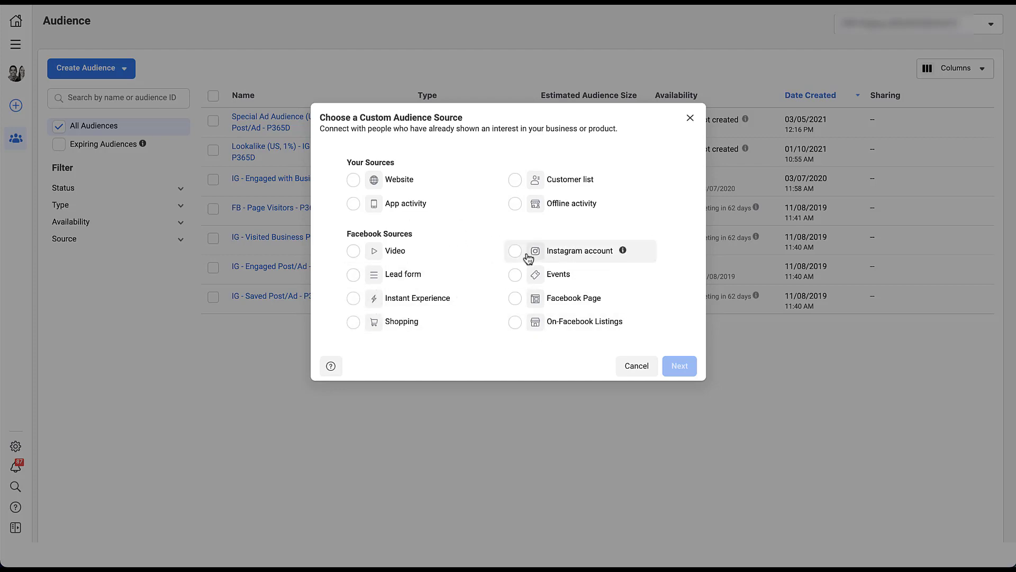
mouse_move(425, 345)
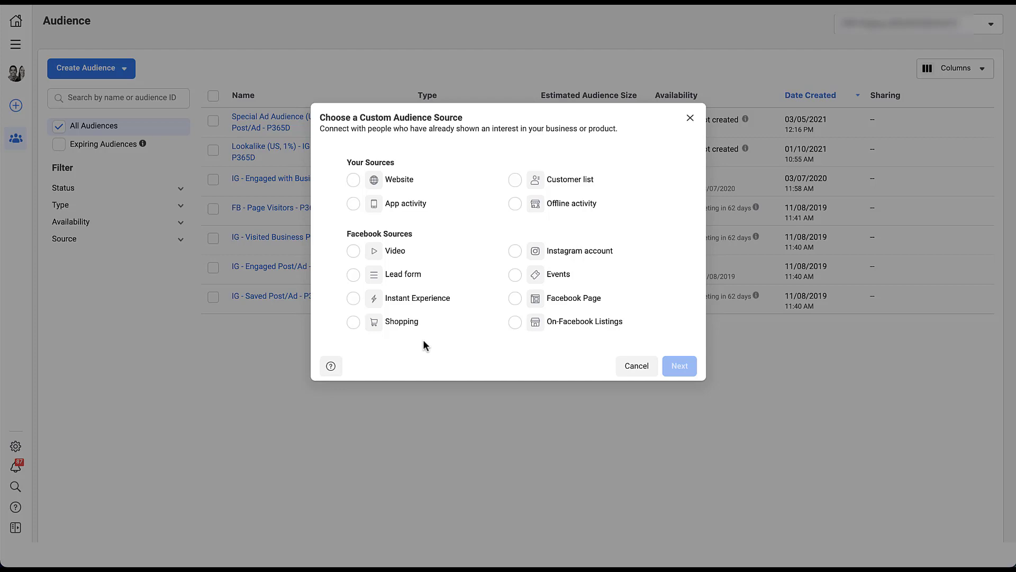
mouse_move(558, 305)
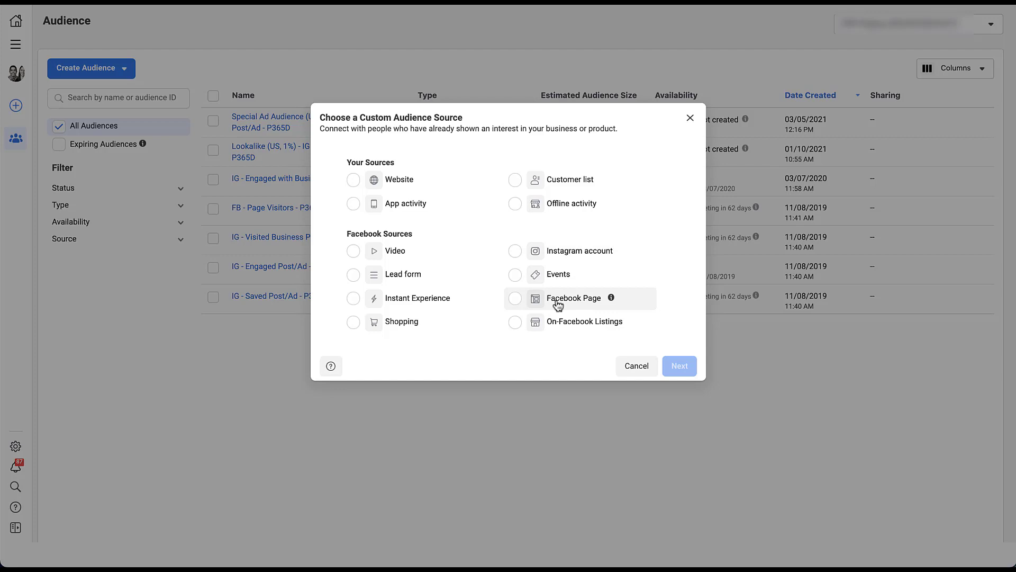
click(516, 299)
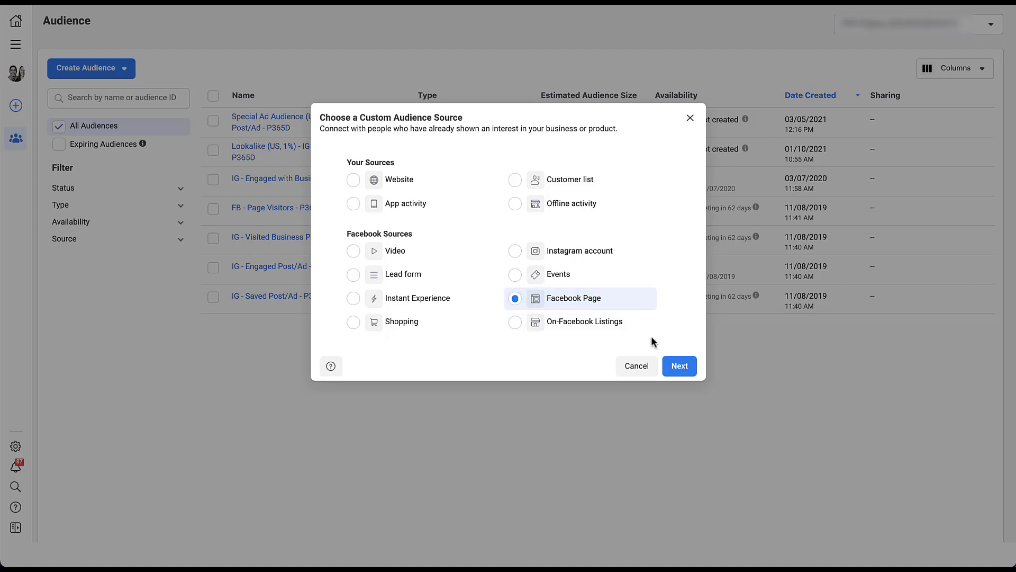
click(678, 365)
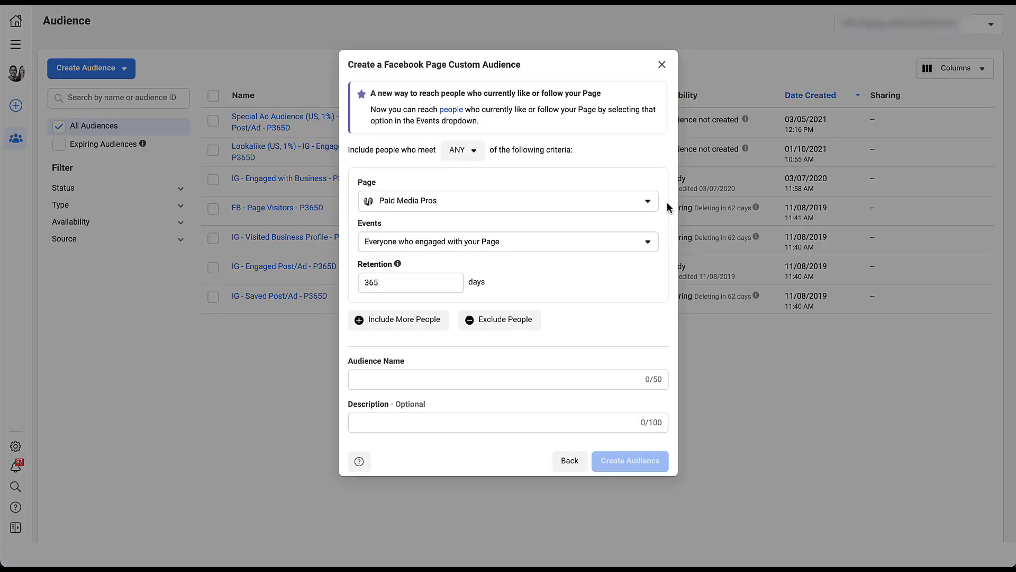